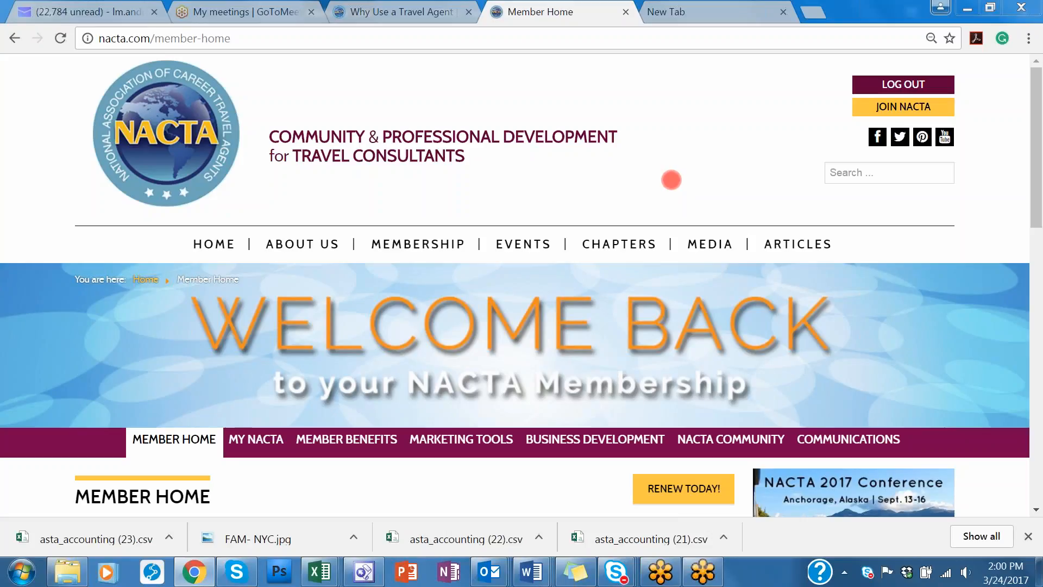
{"action": "mouse_move", "coordinate": [681, 31]}
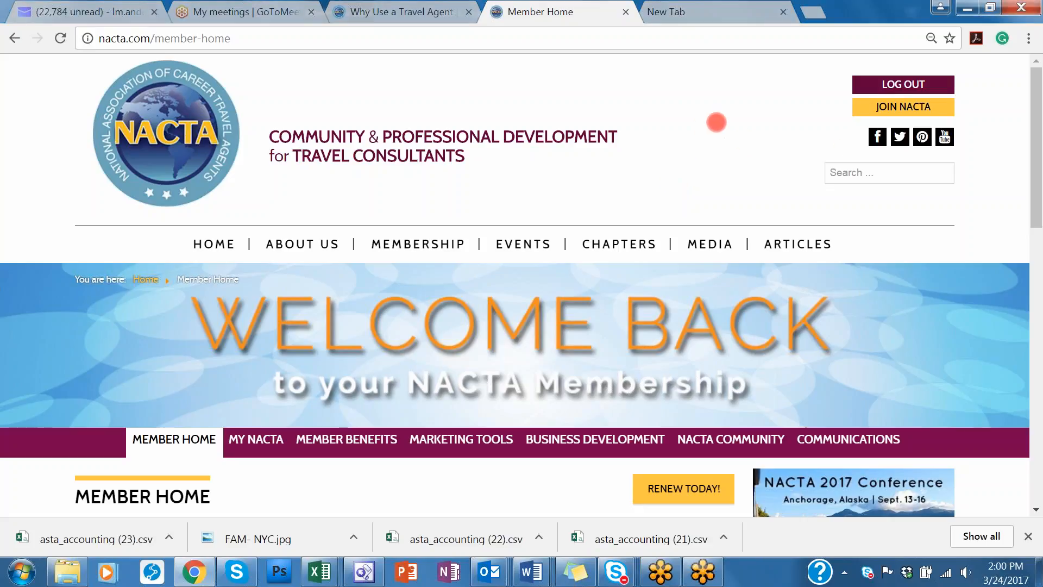
{"action": "mouse_move", "coordinate": [677, 176]}
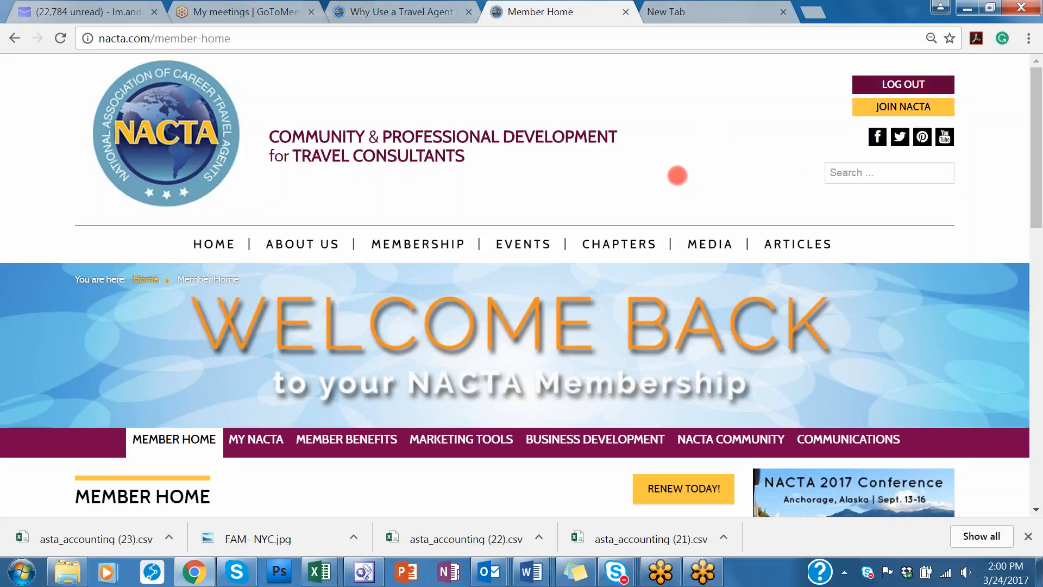
{"action": "mouse_move", "coordinate": [549, 215]}
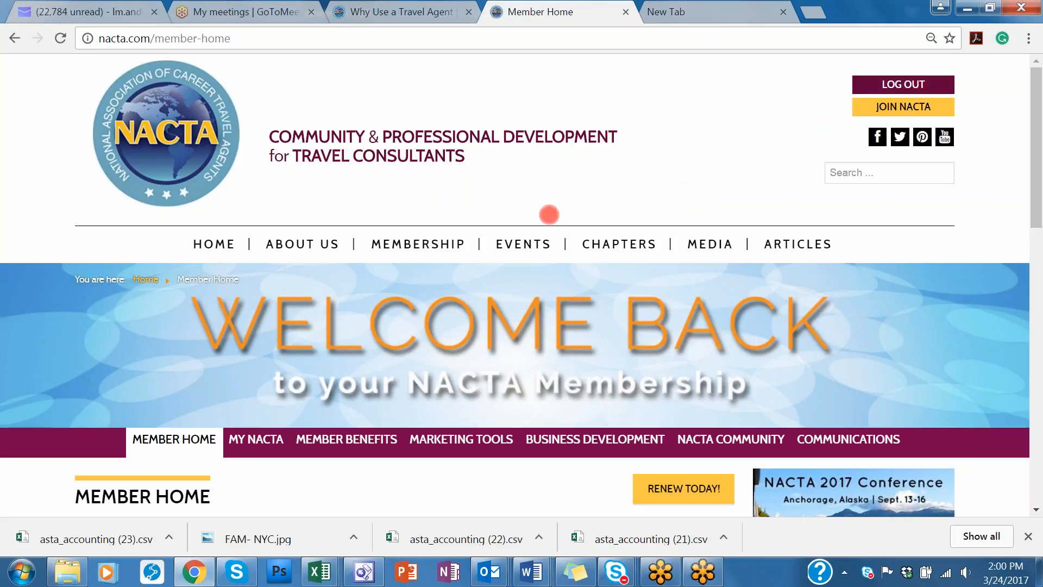
{"action": "mouse_move", "coordinate": [586, 193]}
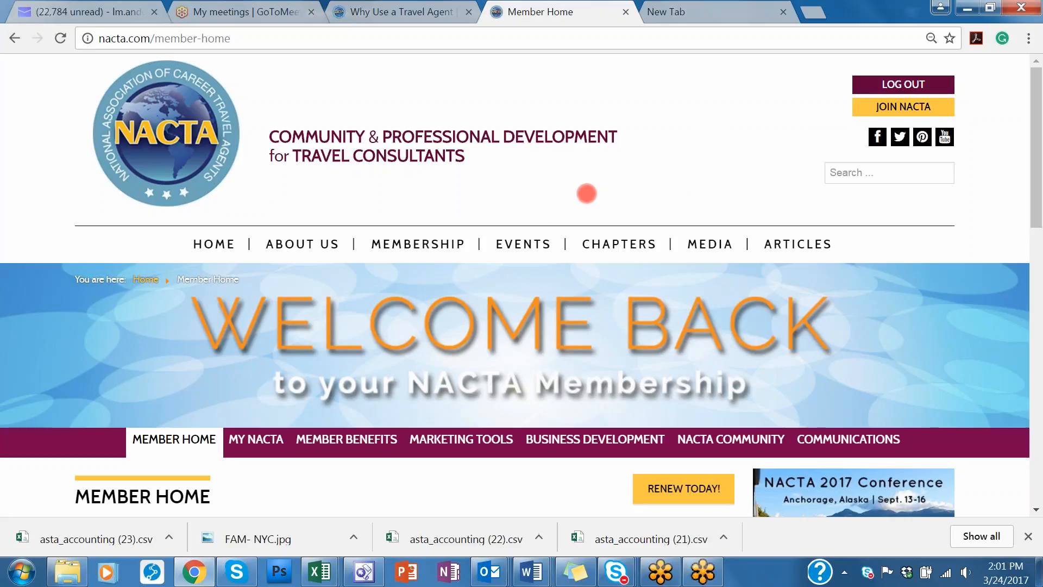
{"action": "mouse_move", "coordinate": [1038, 336]}
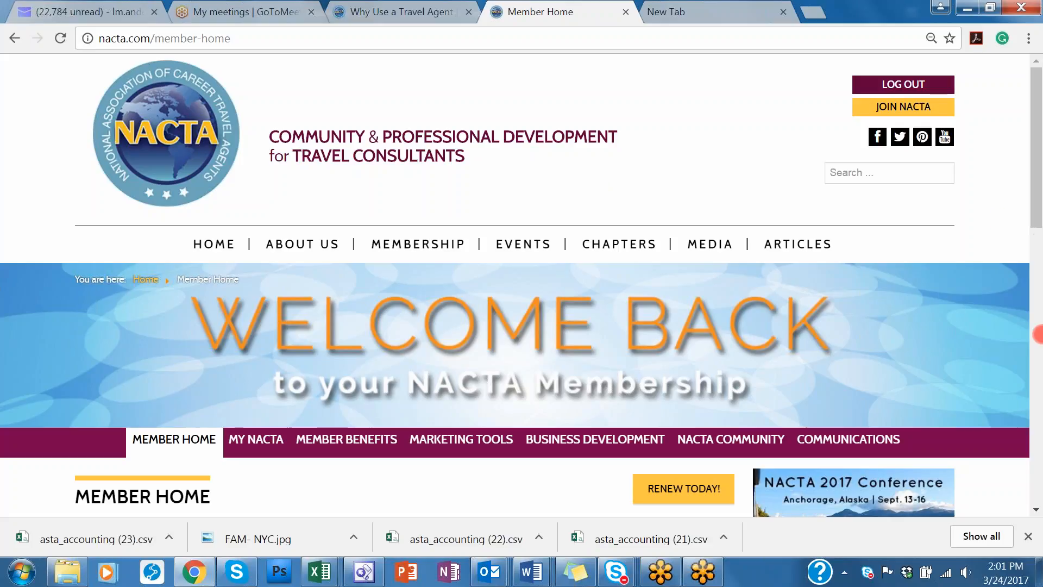
{"action": "mouse_move", "coordinate": [998, 31]}
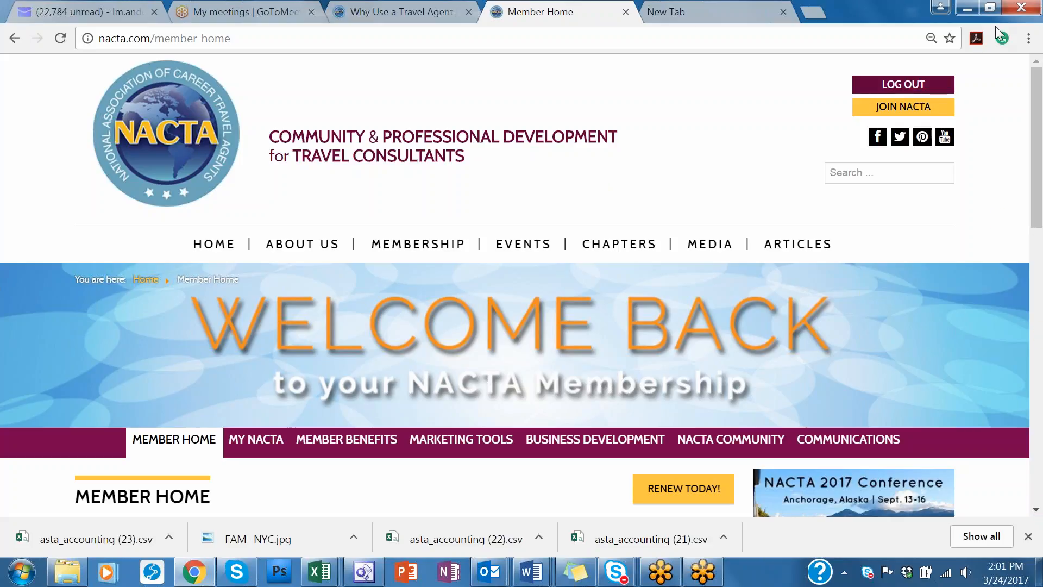
{"action": "mouse_move", "coordinate": [601, 291]}
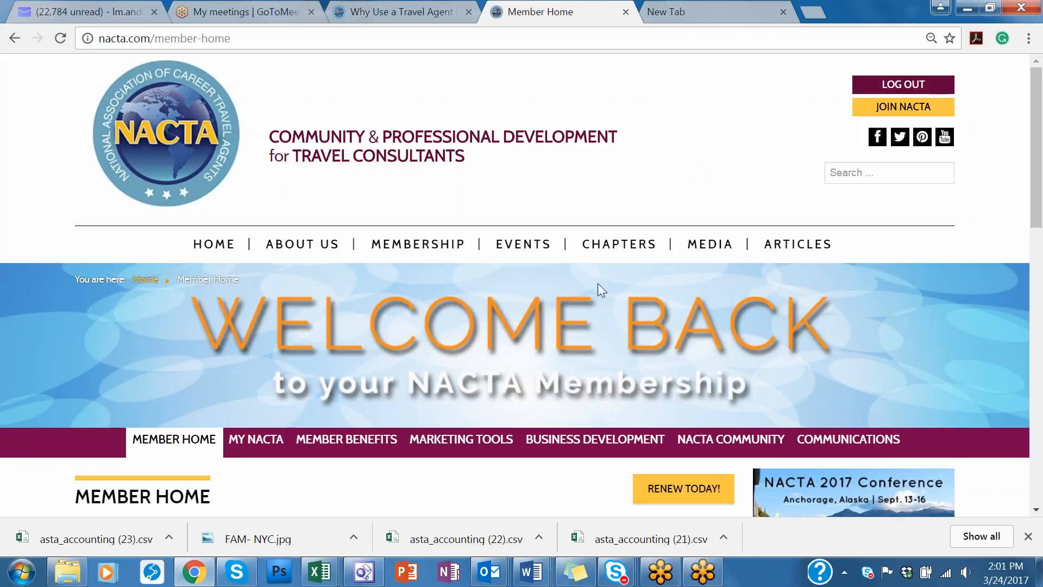
{"action": "mouse_move", "coordinate": [445, 366]}
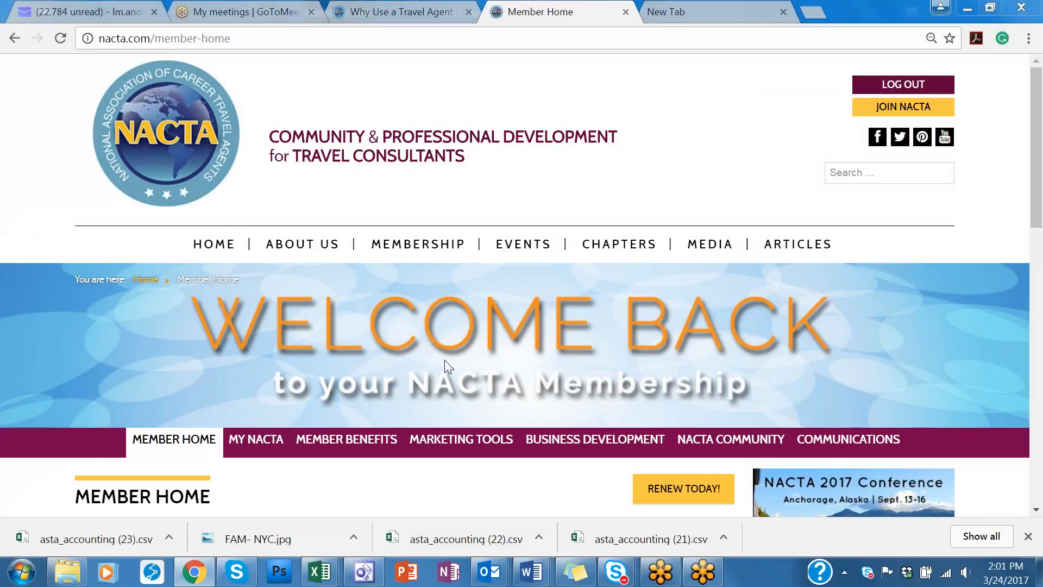
{"action": "mouse_move", "coordinate": [677, 29]}
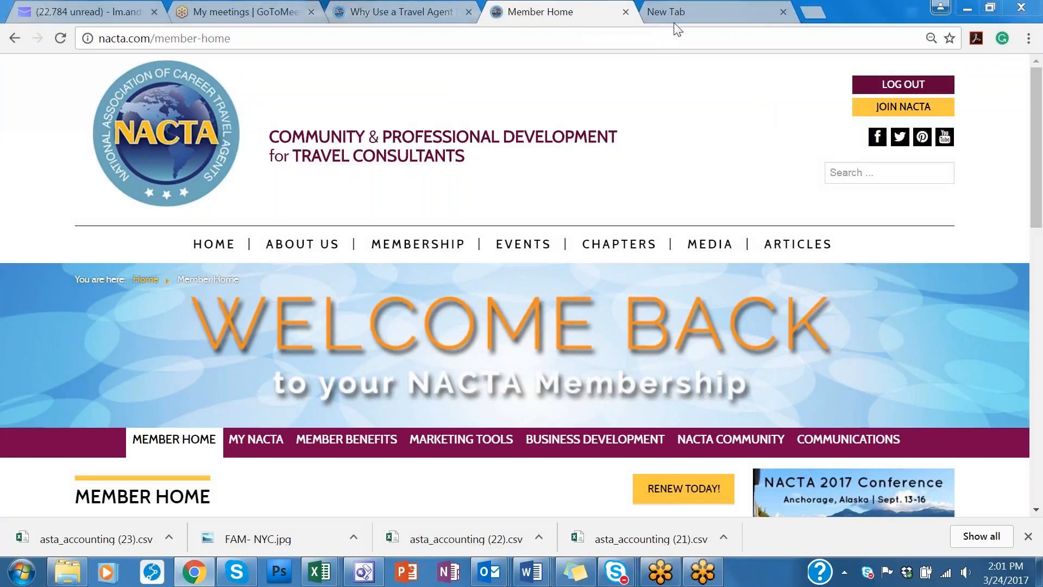
Scroll the member home page to reach the MY NACTA menu's Edit My One Sheet entry
{"action": "scroll", "scroll_direction": "down", "scroll_amount": 3}
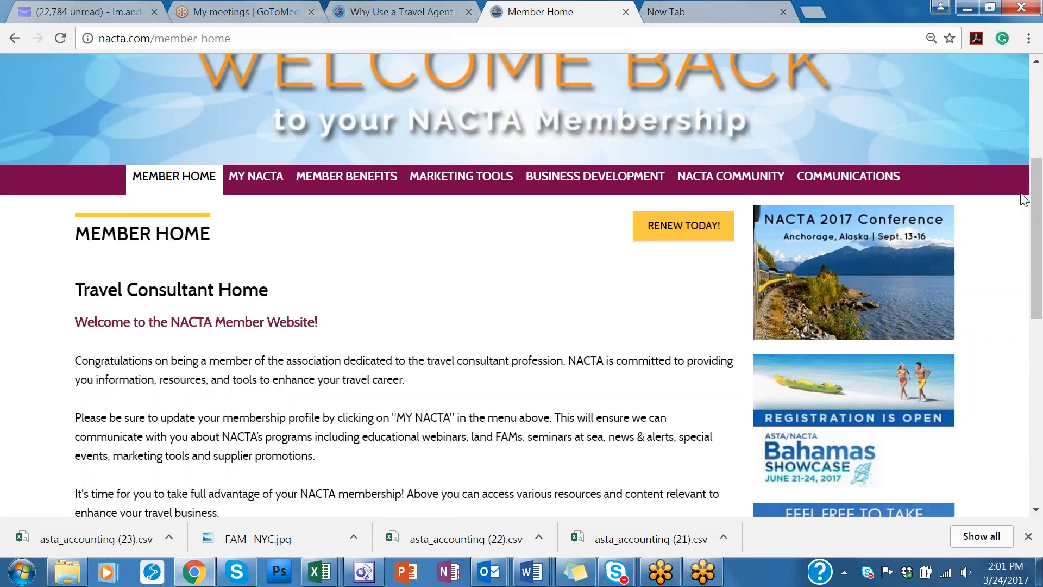
{"action": "scroll", "scroll_direction": "up", "scroll_amount": 3}
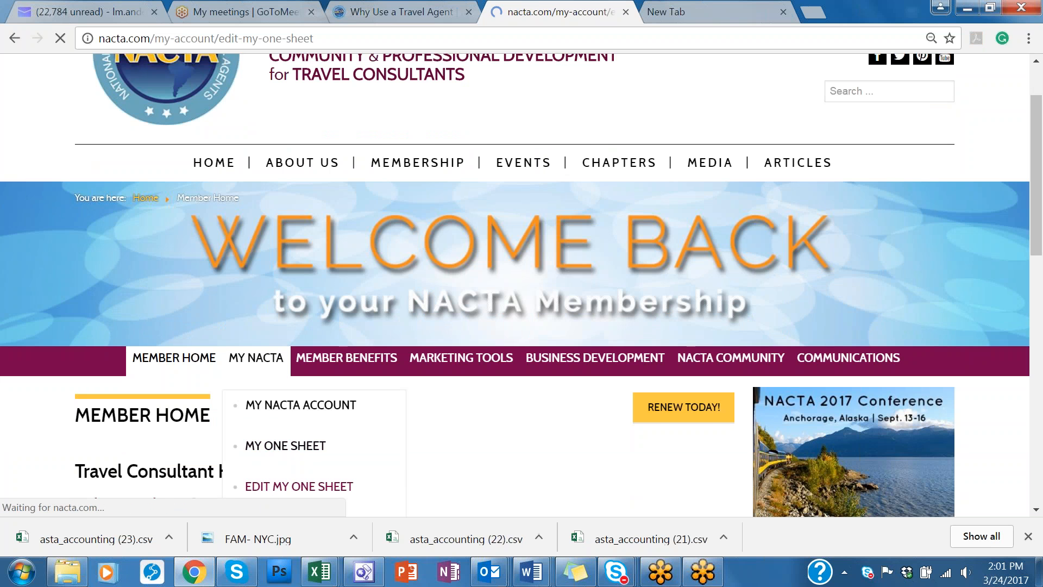
{"action": "left_click", "coordinate": [297, 487]}
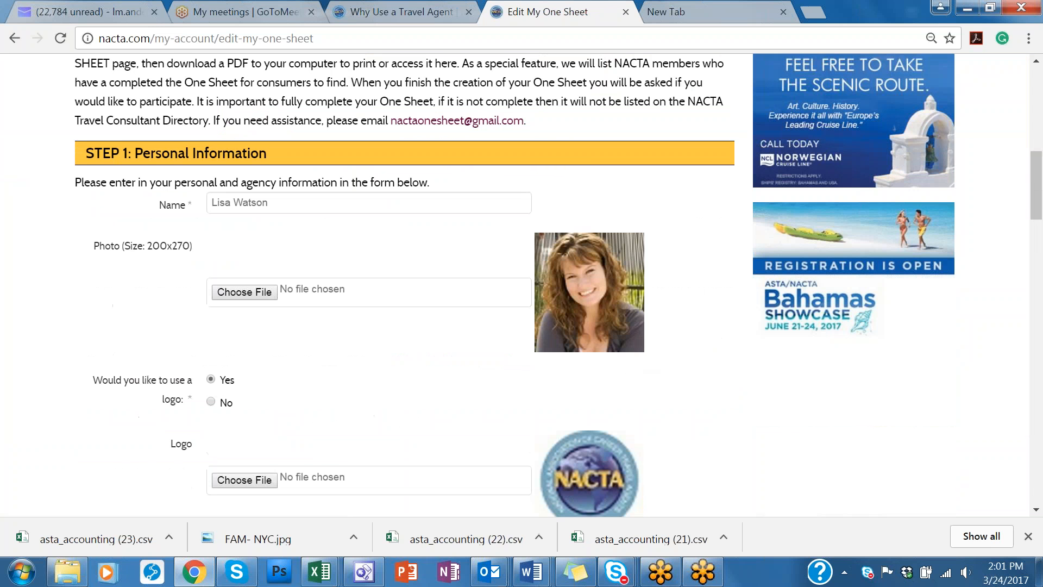
{"action": "scroll", "scroll_direction": "down", "scroll_amount": 3}
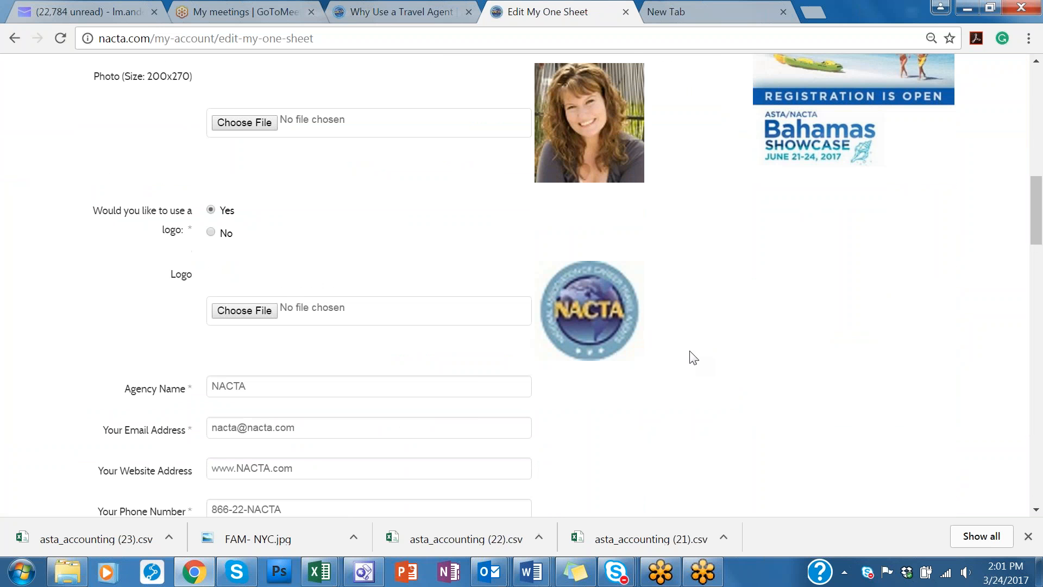
{"action": "scroll", "scroll_direction": "down", "scroll_amount": 3}
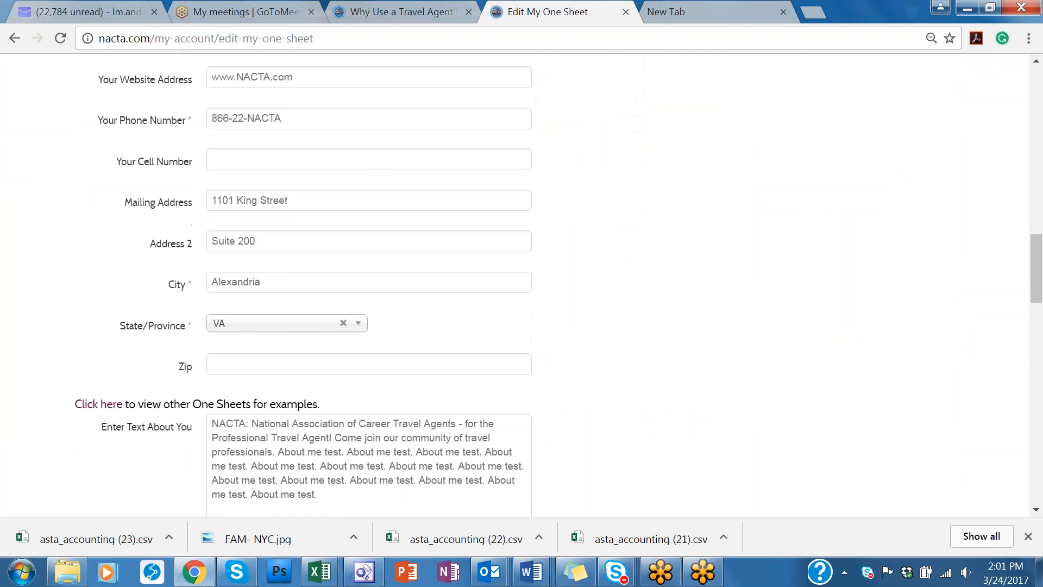
{"action": "scroll", "scroll_direction": "down", "scroll_amount": 3}
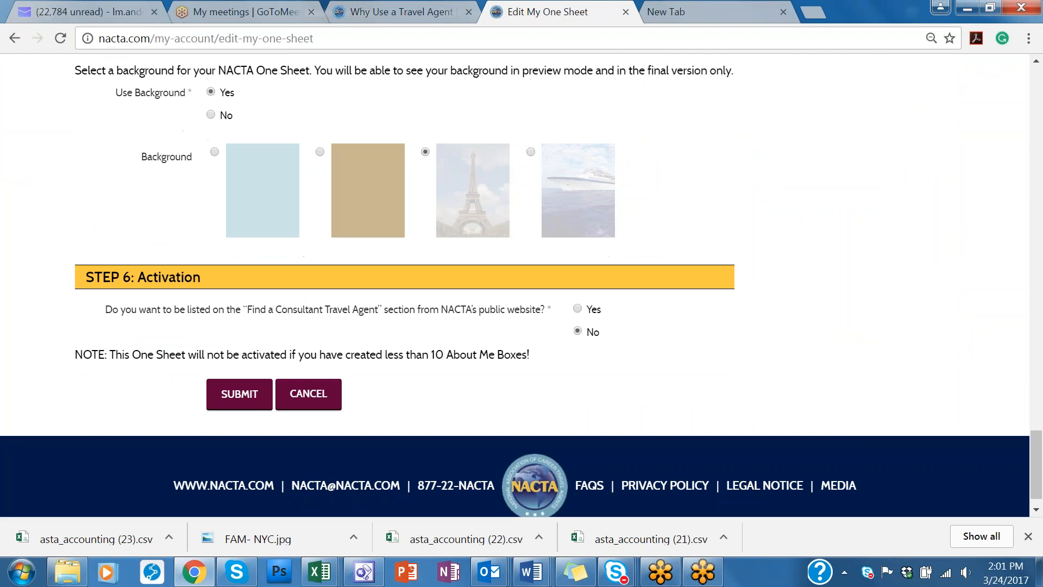
{"action": "scroll", "scroll_direction": "down", "scroll_amount": 3}
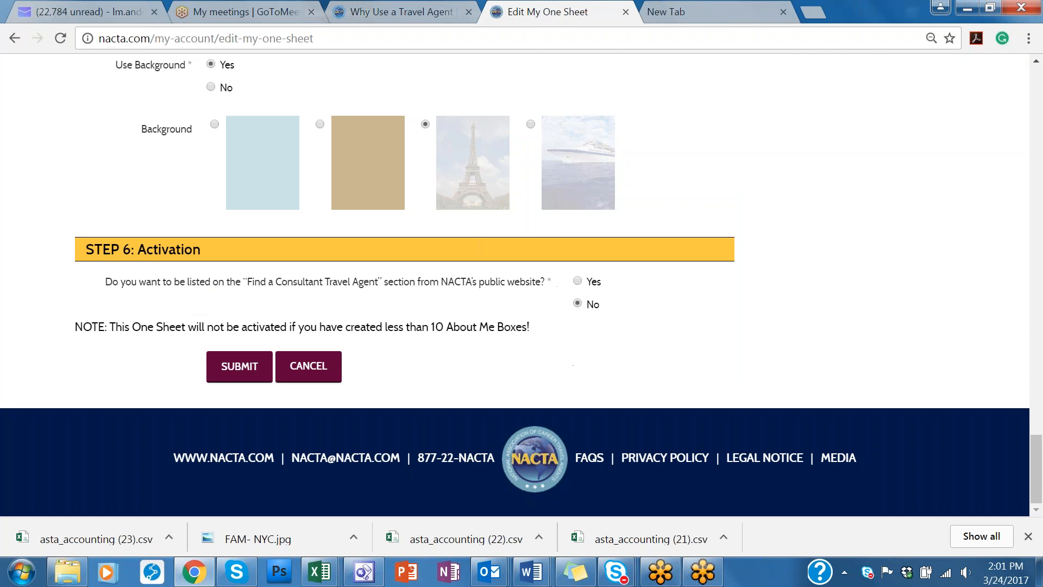
{"action": "mouse_move", "coordinate": [592, 307]}
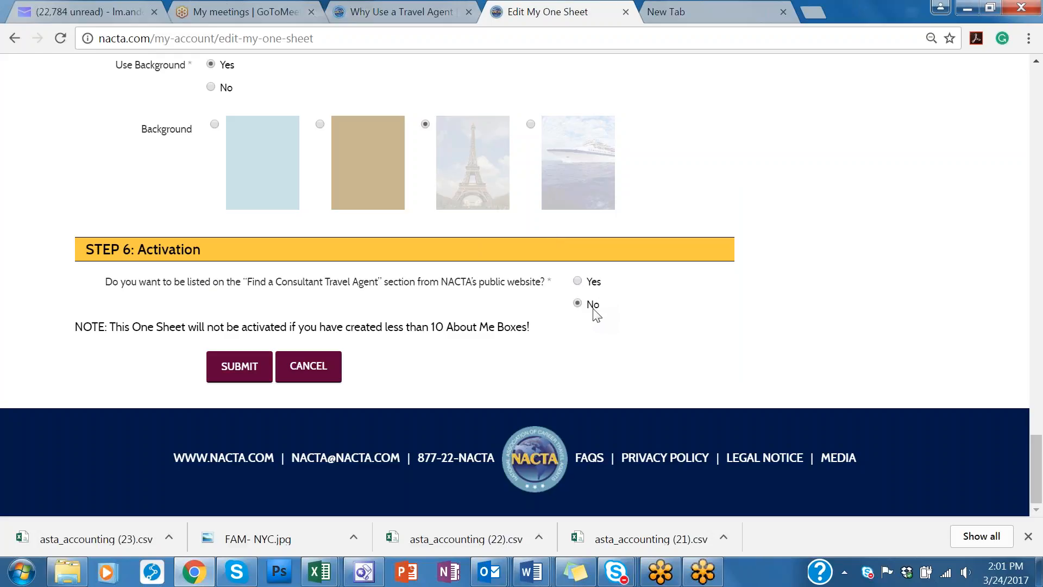
{"action": "mouse_move", "coordinate": [789, 225]}
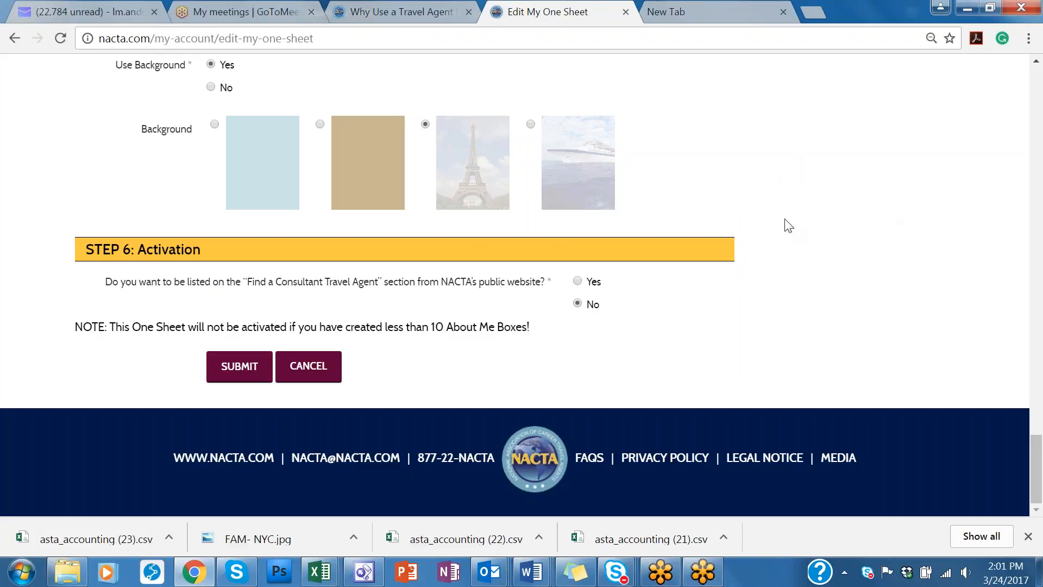
{"action": "scroll", "scroll_direction": "up", "scroll_amount": 3}
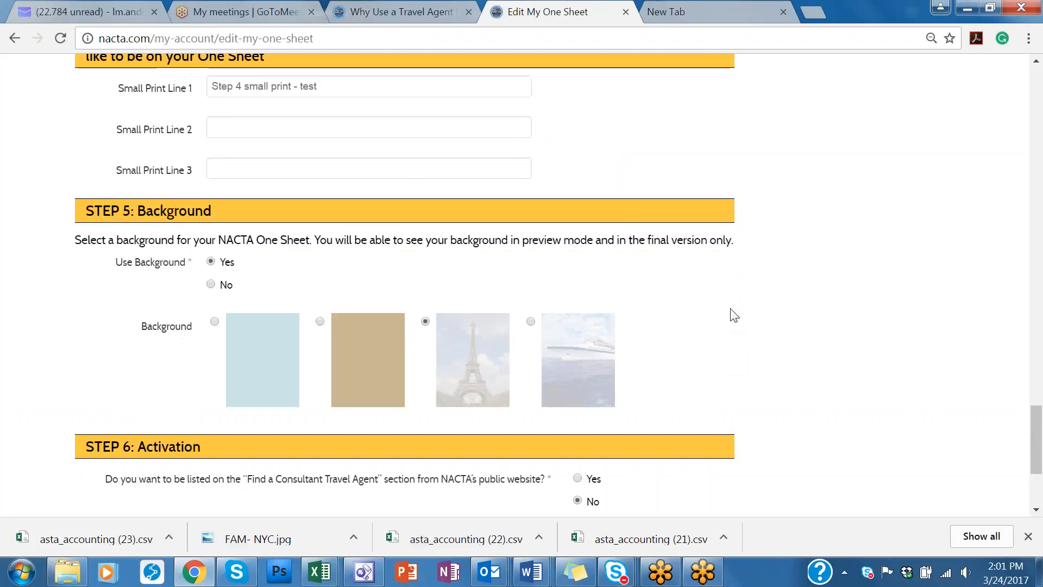
{"action": "scroll", "scroll_direction": "down", "scroll_amount": 3}
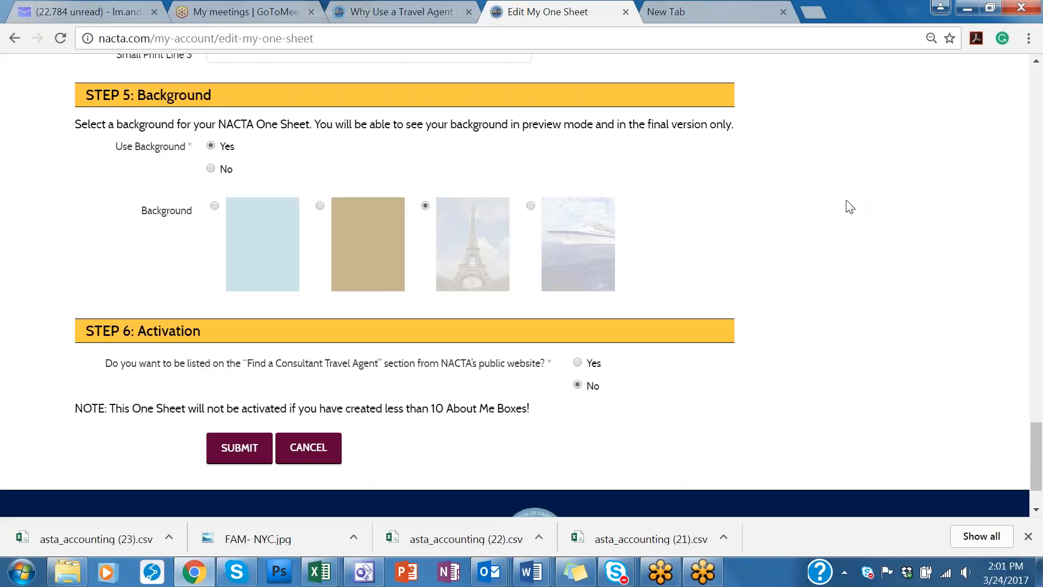
{"action": "mouse_move", "coordinate": [769, 240]}
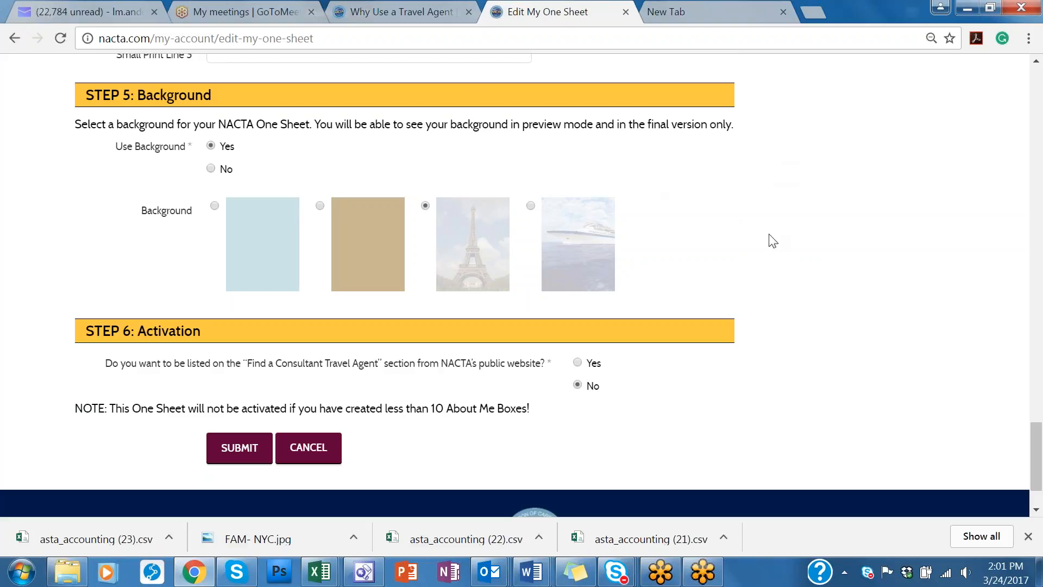
{"action": "mouse_move", "coordinate": [593, 369]}
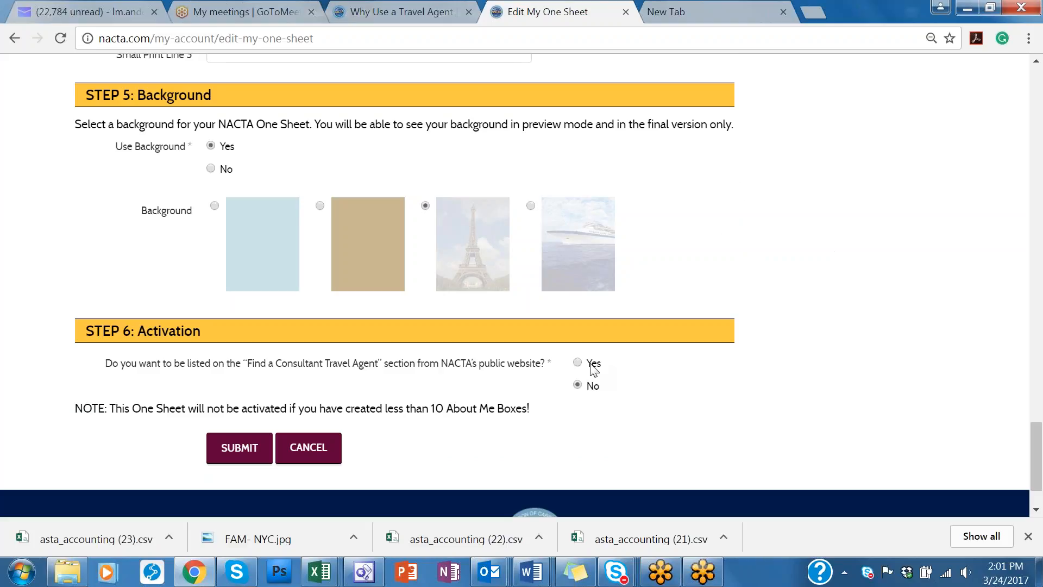
{"action": "mouse_move", "coordinate": [780, 405]}
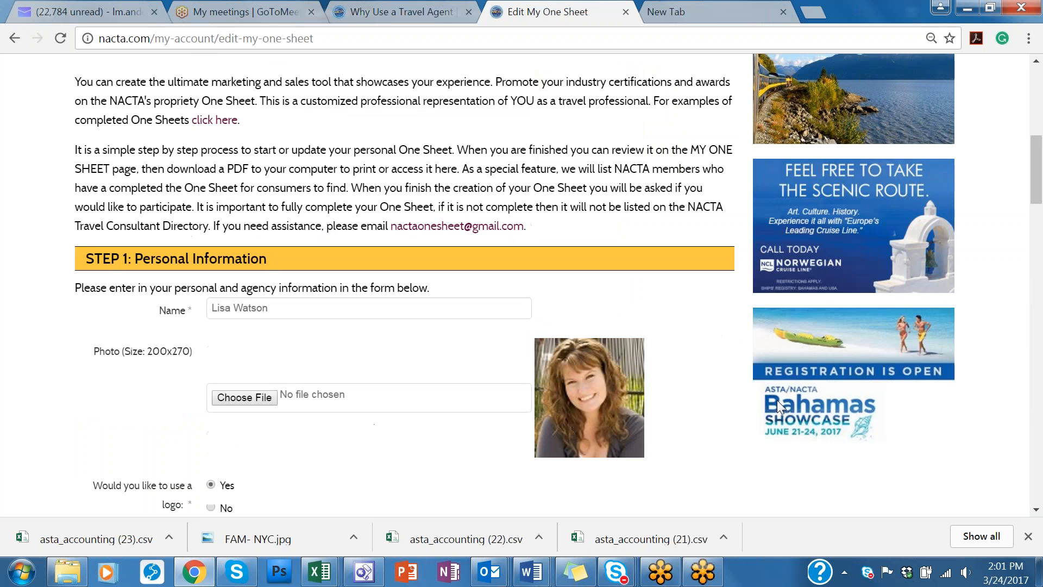
Switch from the One Sheet form to the empty new browser tab showing Google
{"action": "scroll", "scroll_direction": "up", "scroll_amount": 3}
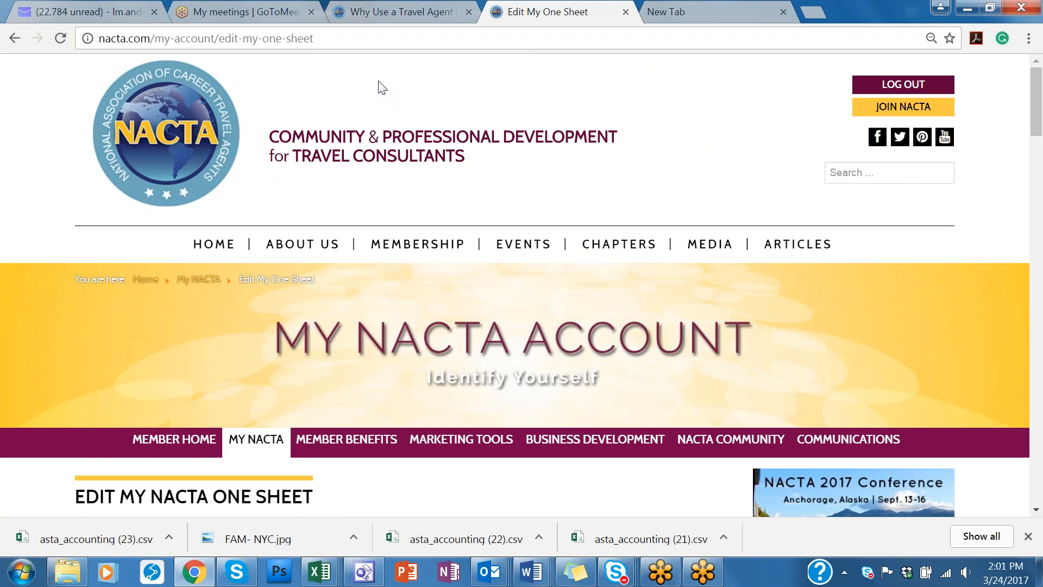
{"action": "mouse_move", "coordinate": [417, 81]}
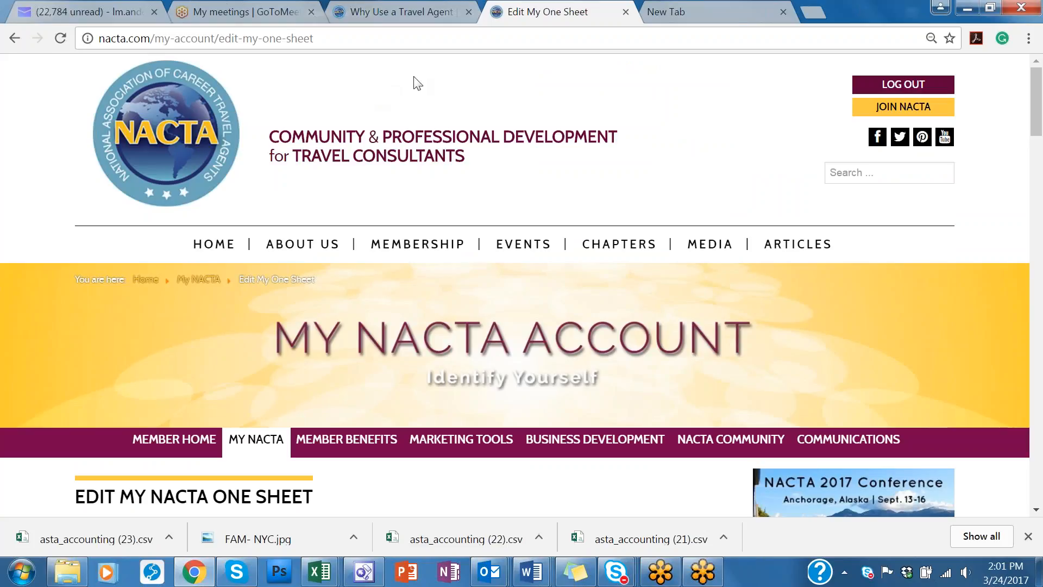
{"action": "left_click", "coordinate": [665, 12]}
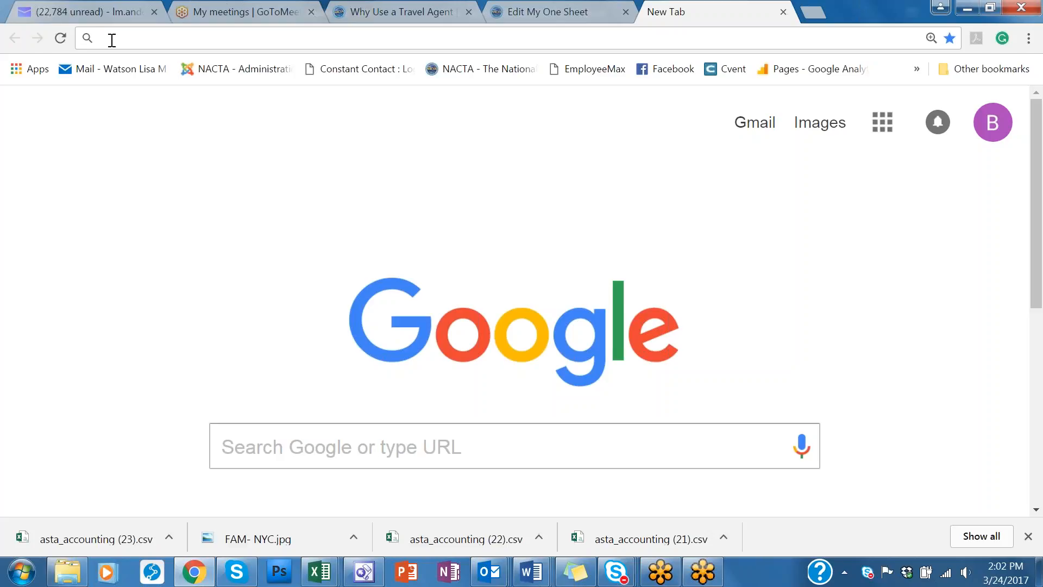
{"action": "left_click", "coordinate": [104, 38]}
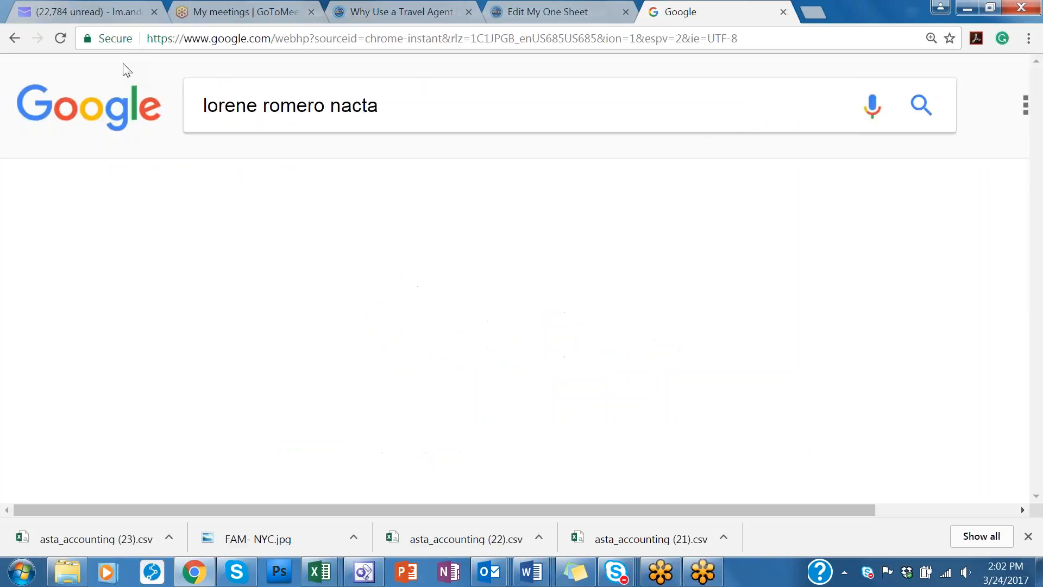
{"action": "key", "text": "Return"}
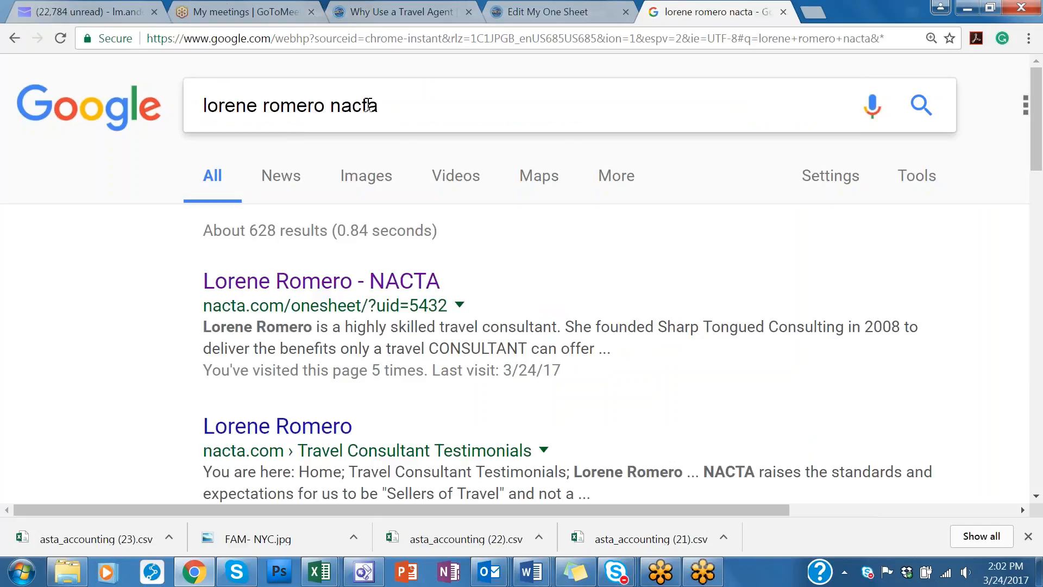
{"action": "mouse_move", "coordinate": [476, 343]}
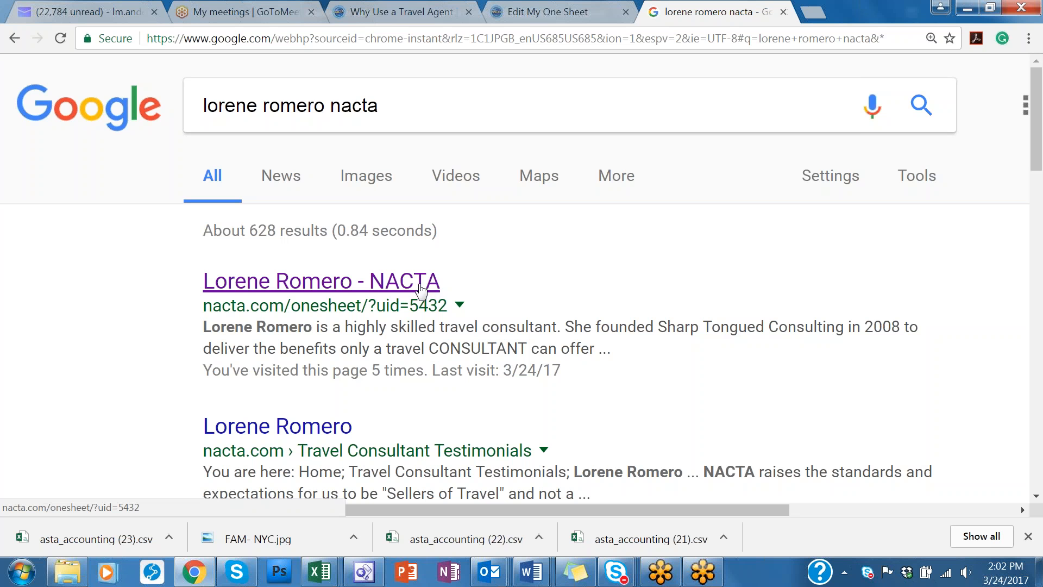
Open Lorene Romero's NACTA One Sheet result, review it, and copy its web address
{"action": "left_click", "coordinate": [321, 280]}
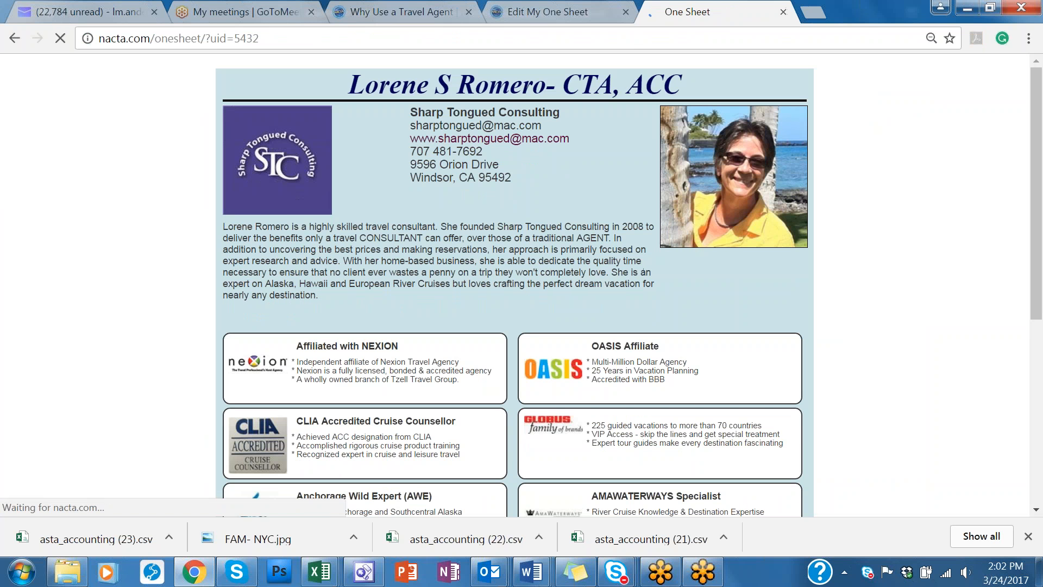
{"action": "scroll", "scroll_direction": "down", "scroll_amount": 3}
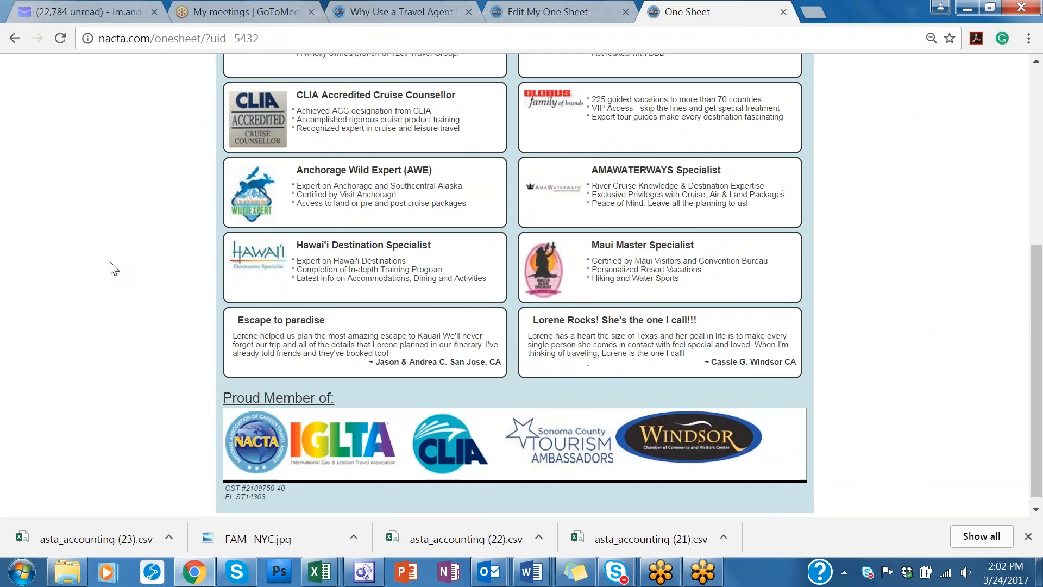
{"action": "scroll", "scroll_direction": "up", "scroll_amount": 3}
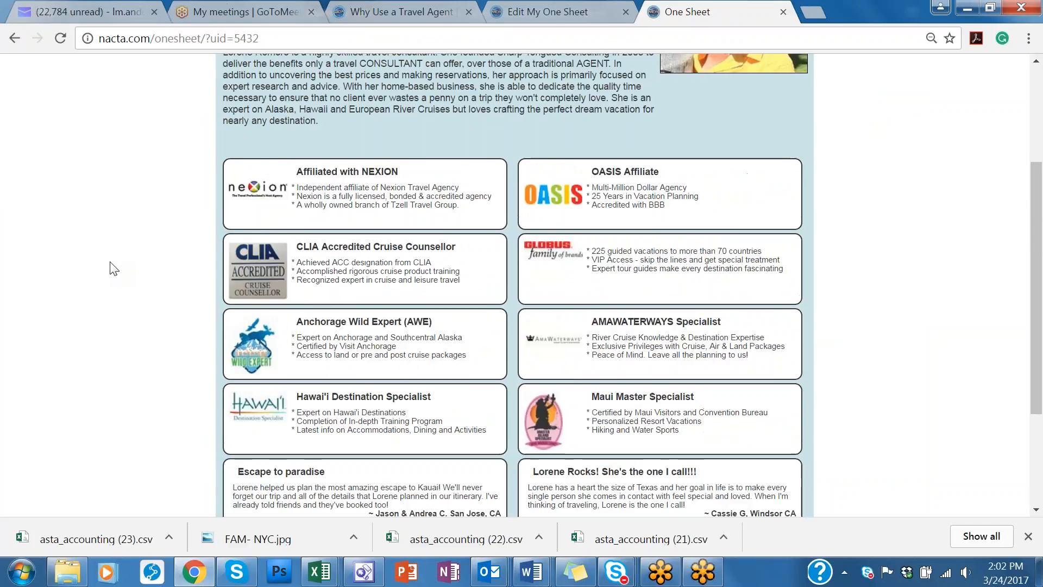
{"action": "scroll", "scroll_direction": "up", "scroll_amount": 3}
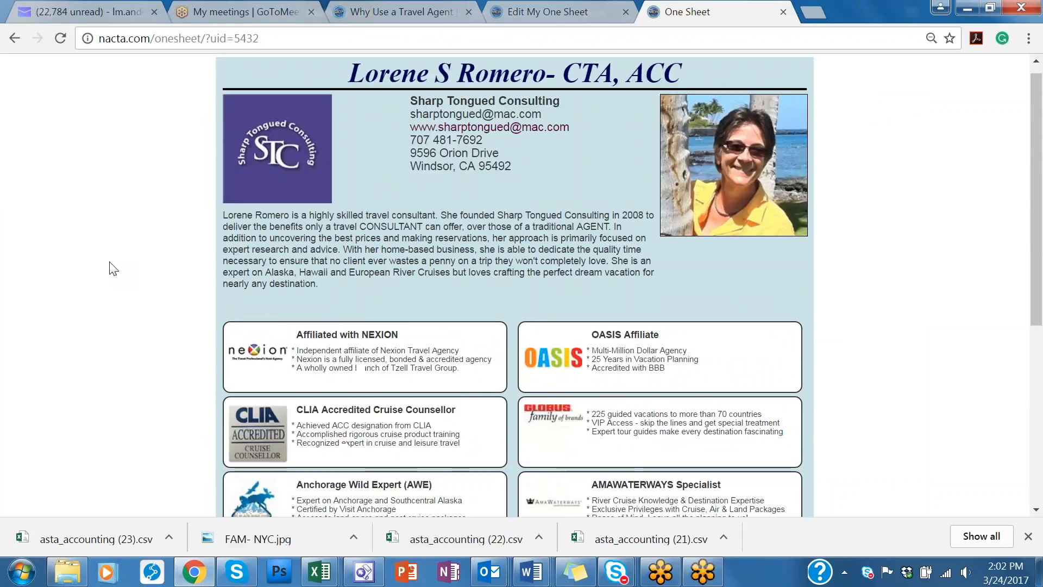
{"action": "scroll", "scroll_direction": "up", "scroll_amount": 3}
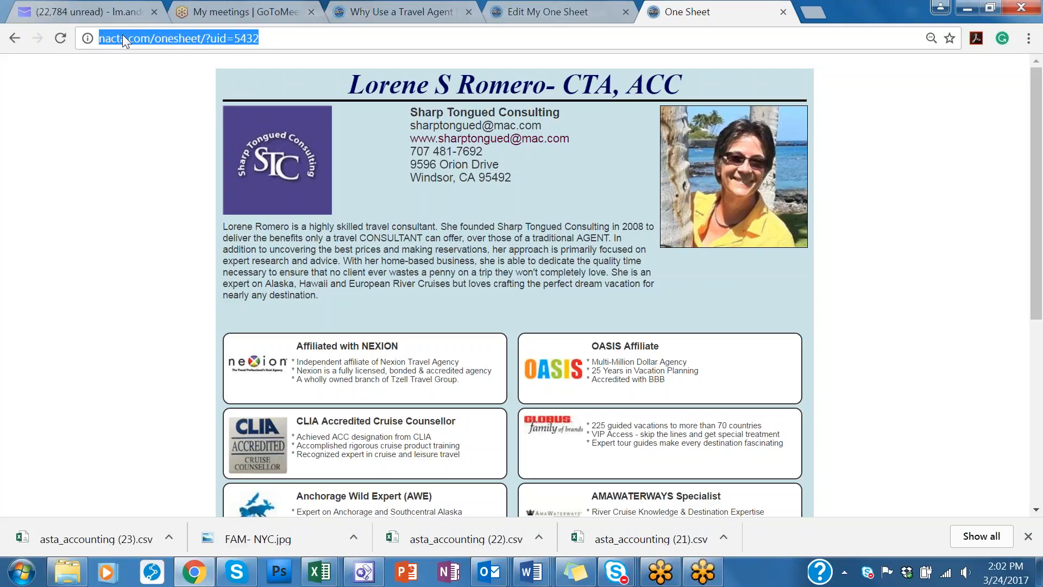
{"action": "mouse_move", "coordinate": [233, 42]}
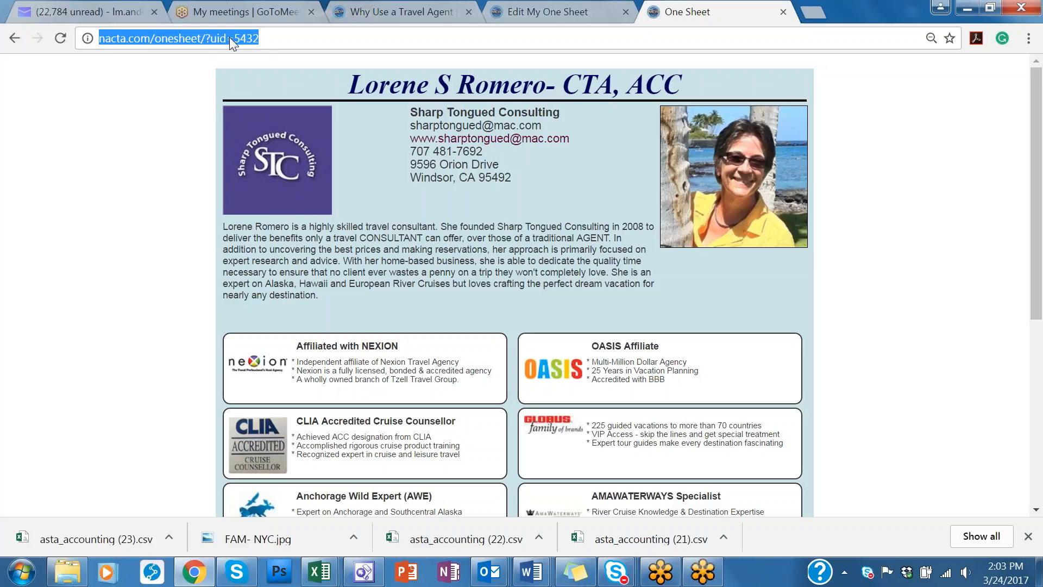
{"action": "right_click", "coordinate": [193, 38]}
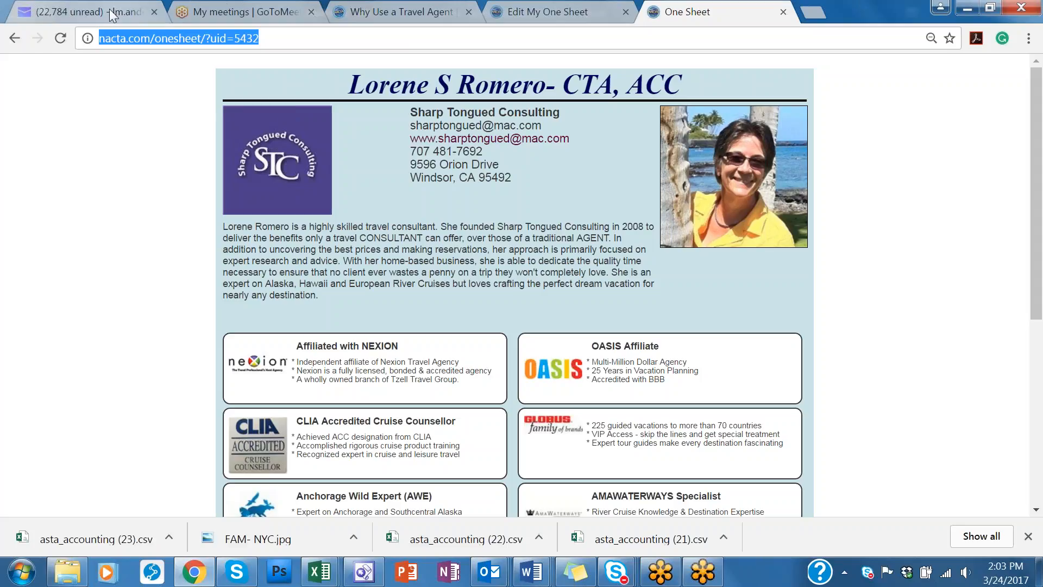
{"action": "mouse_move", "coordinate": [111, 11]}
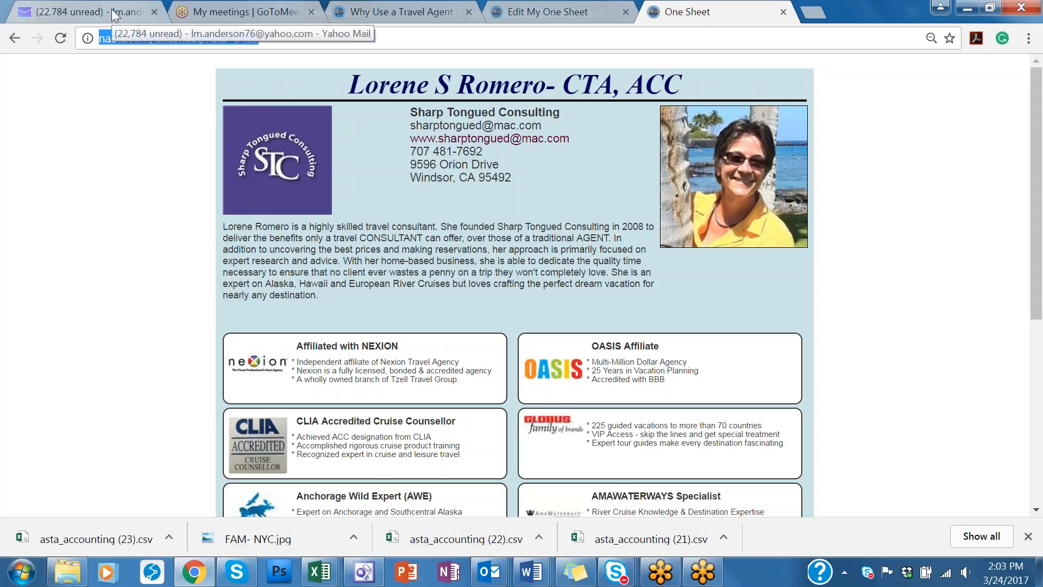
Switch to Yahoo Mail and reach the Personalize inbox settings page from the gear menu
{"action": "left_click", "coordinate": [76, 12]}
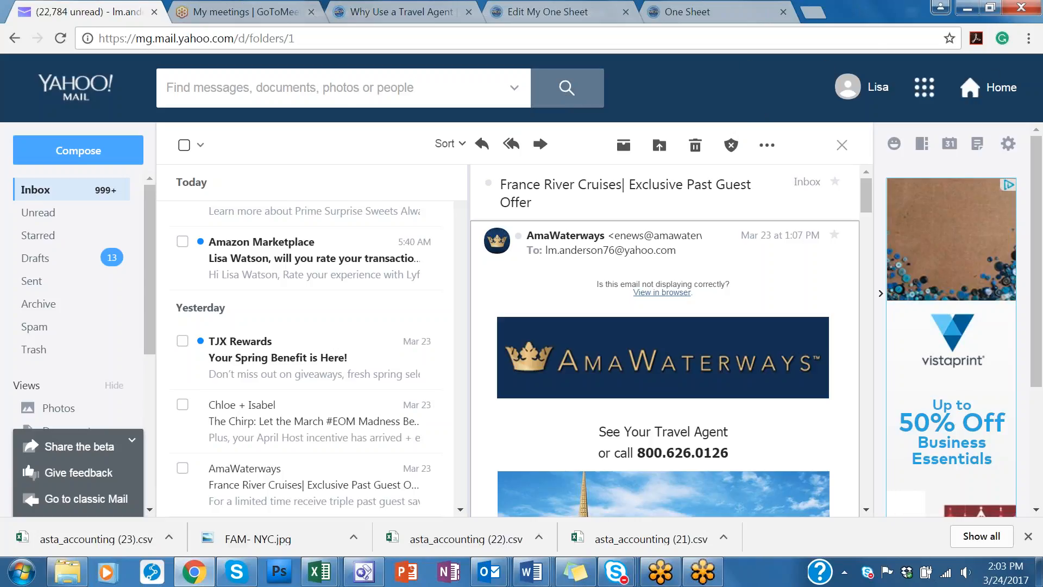
{"action": "mouse_move", "coordinate": [1009, 144]}
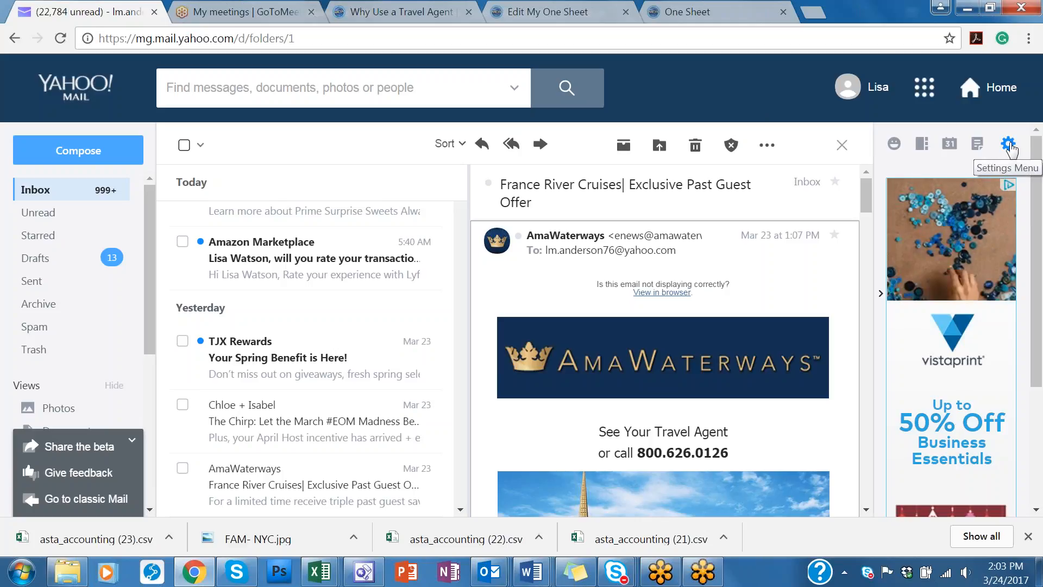
{"action": "left_click", "coordinate": [1009, 144]}
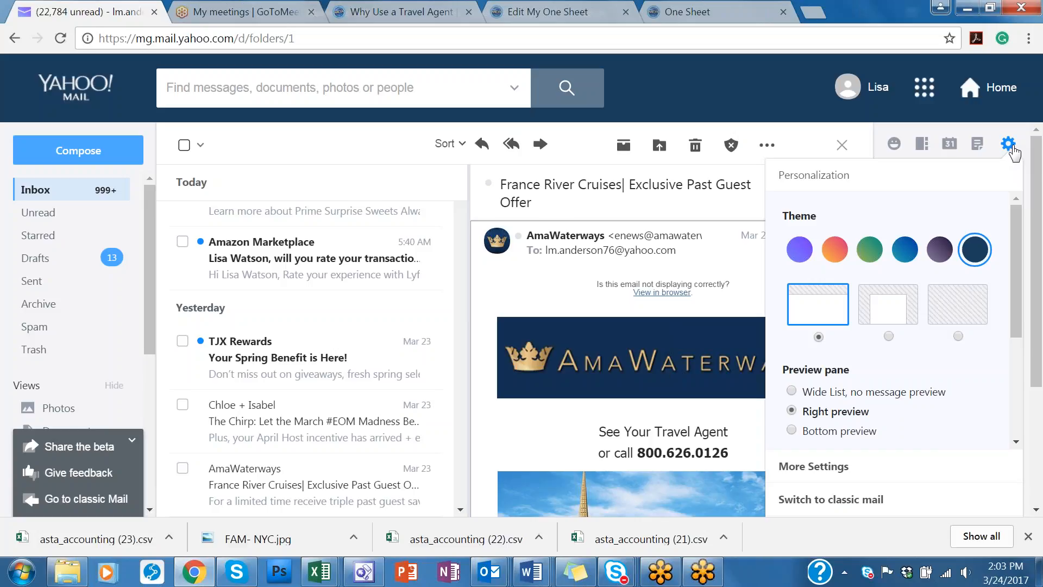
{"action": "mouse_move", "coordinate": [1016, 184]}
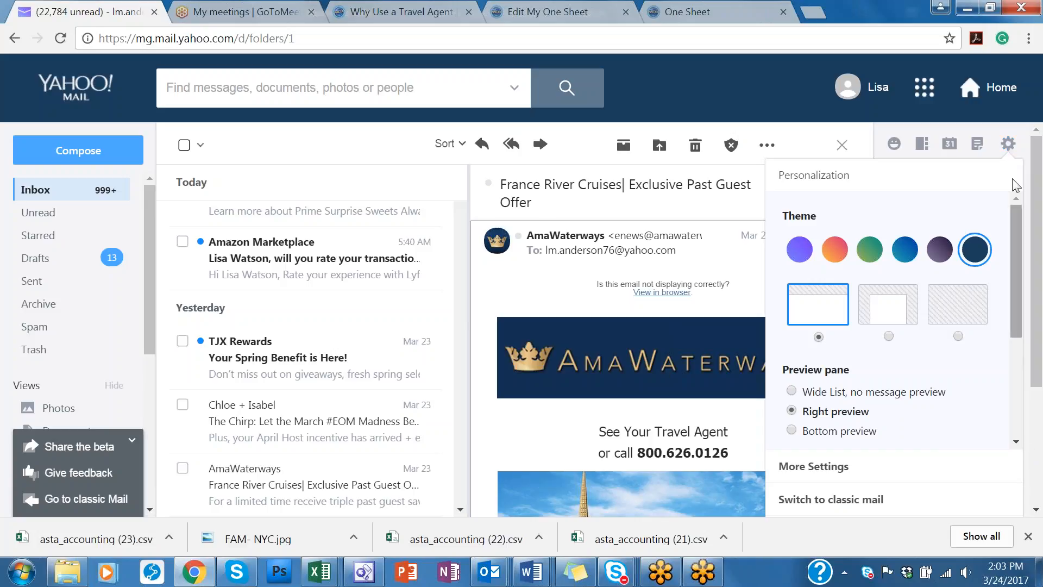
{"action": "mouse_move", "coordinate": [1014, 343]}
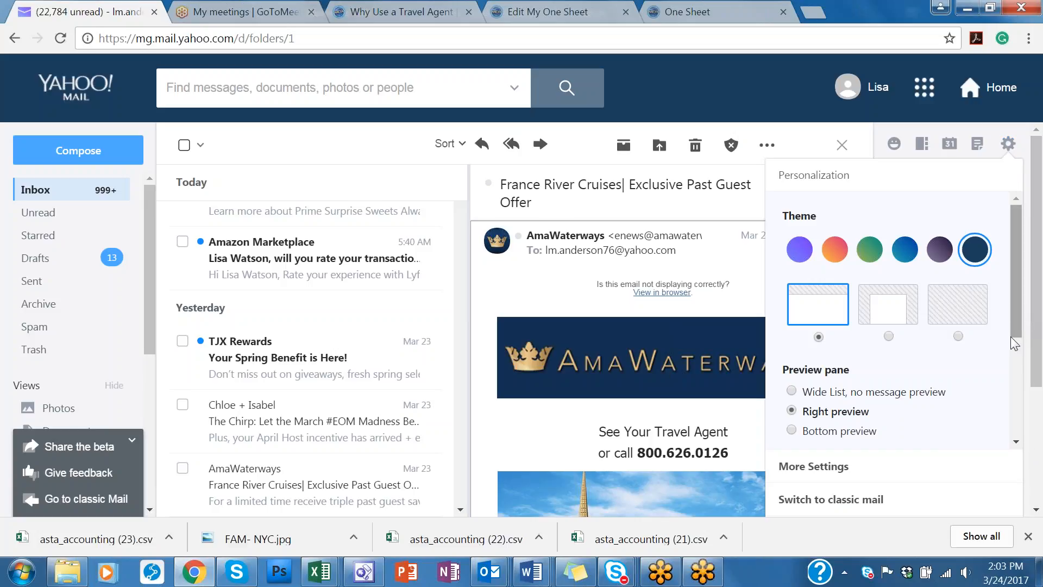
{"action": "left_click", "coordinate": [813, 466]}
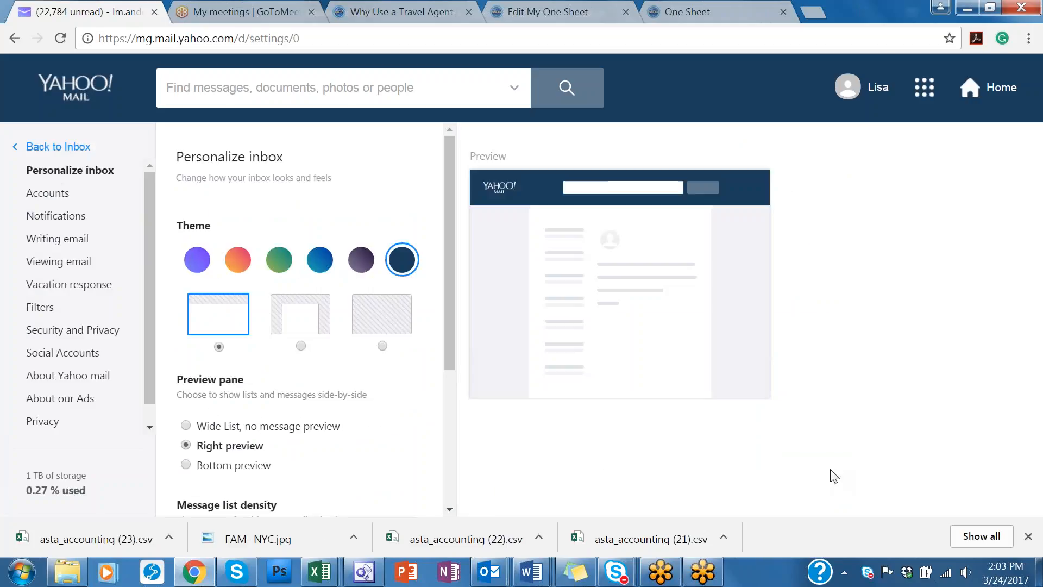
{"action": "mouse_move", "coordinate": [58, 238]}
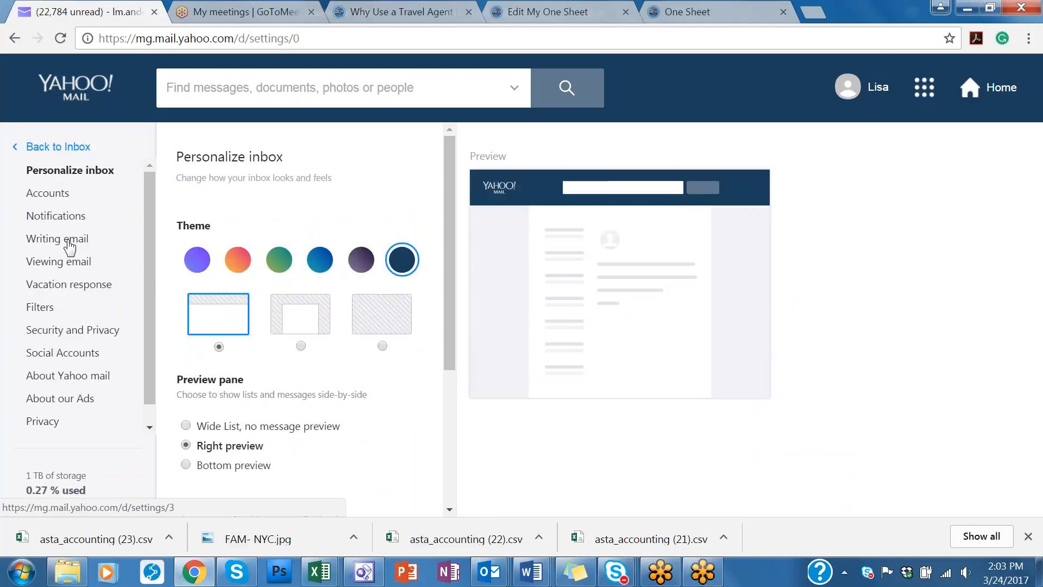
In Writing email settings, link the signature's 'Learn more about me - click here.' line to the One Sheet URL
{"action": "left_click", "coordinate": [57, 238]}
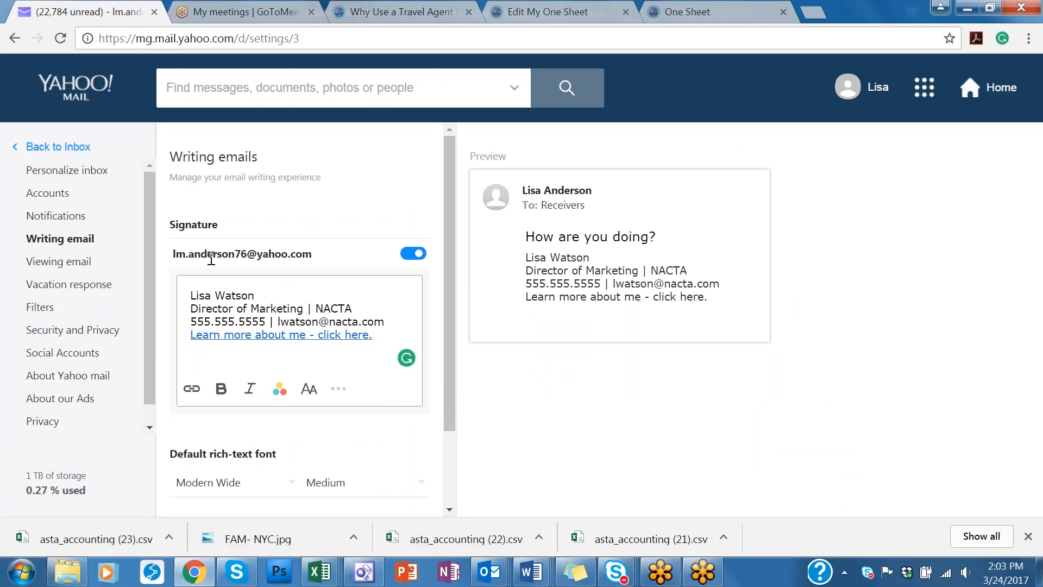
{"action": "mouse_move", "coordinate": [381, 336]}
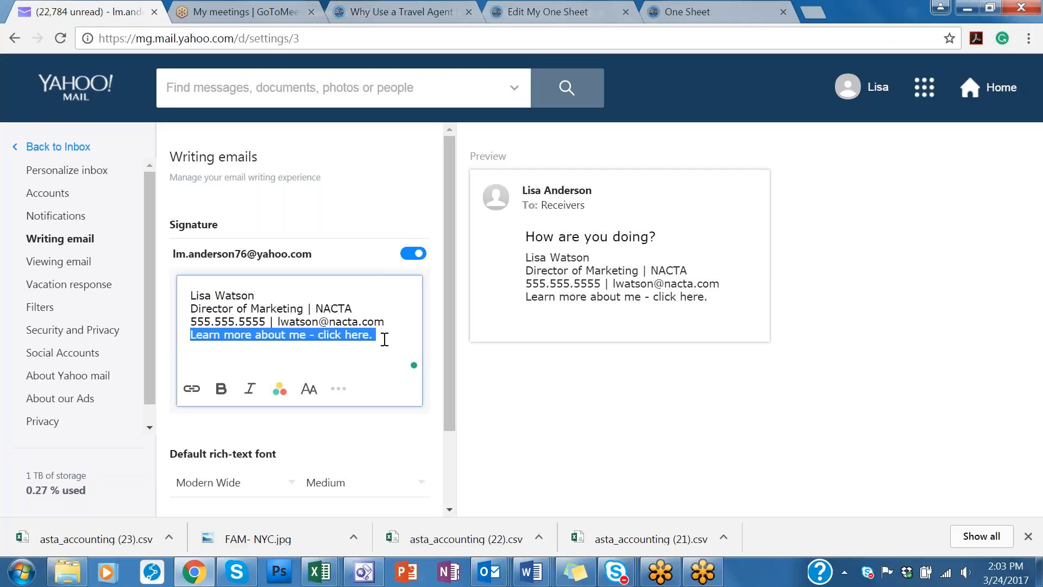
{"action": "mouse_move", "coordinate": [377, 348]}
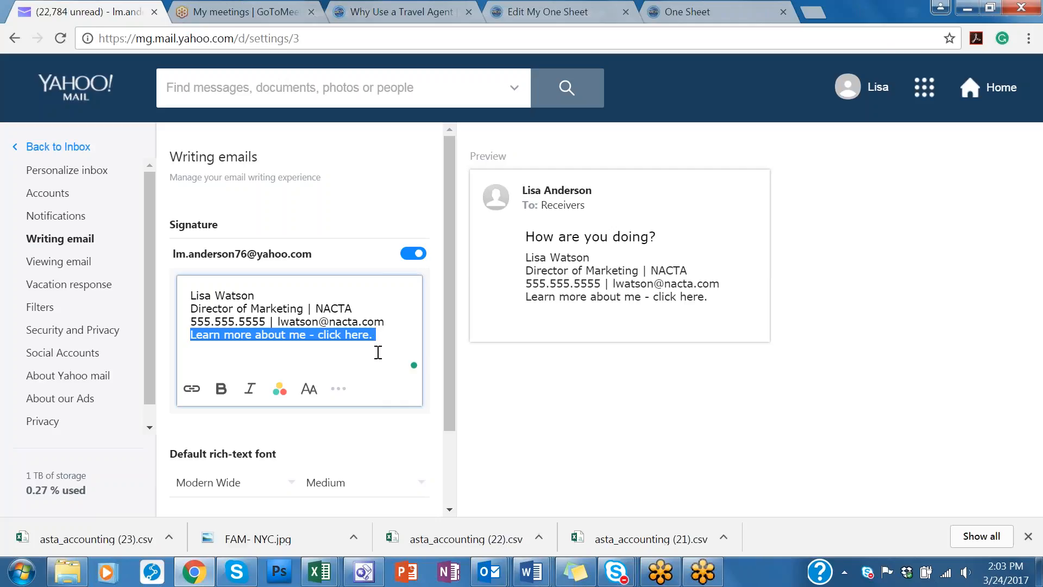
{"action": "mouse_move", "coordinate": [372, 354]}
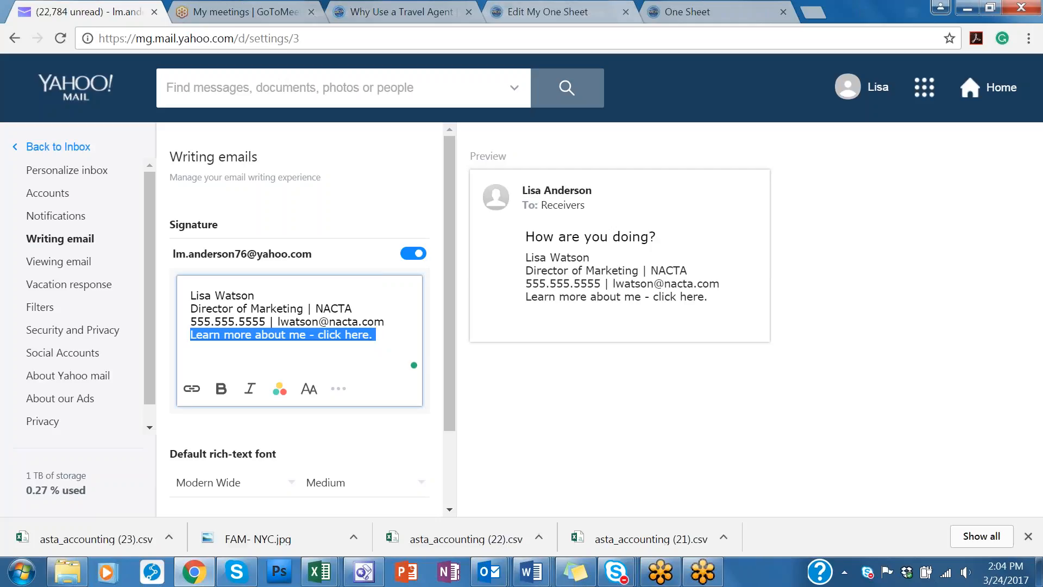
{"action": "left_click", "coordinate": [548, 12]}
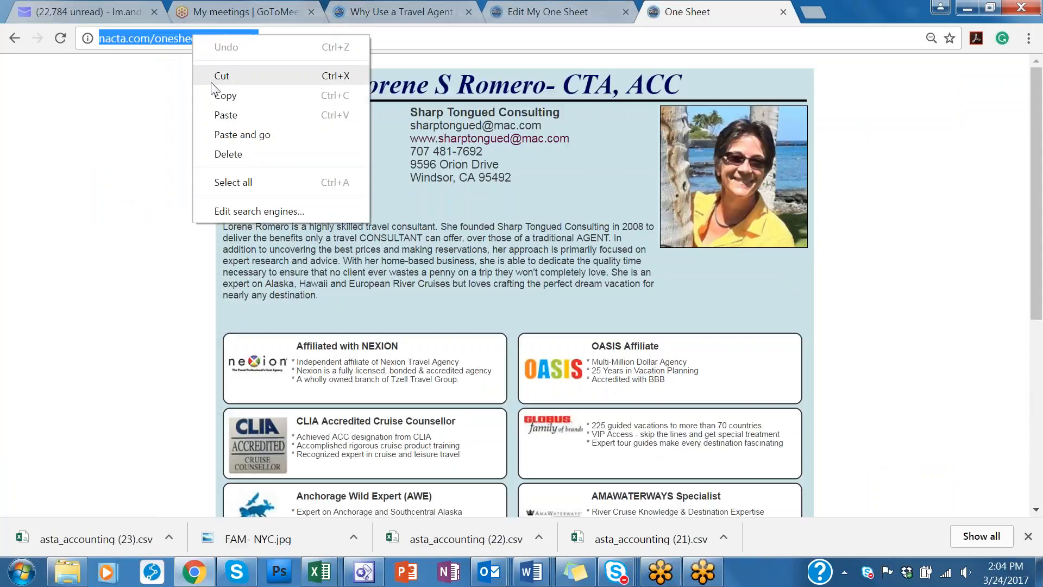
{"action": "left_click", "coordinate": [76, 12]}
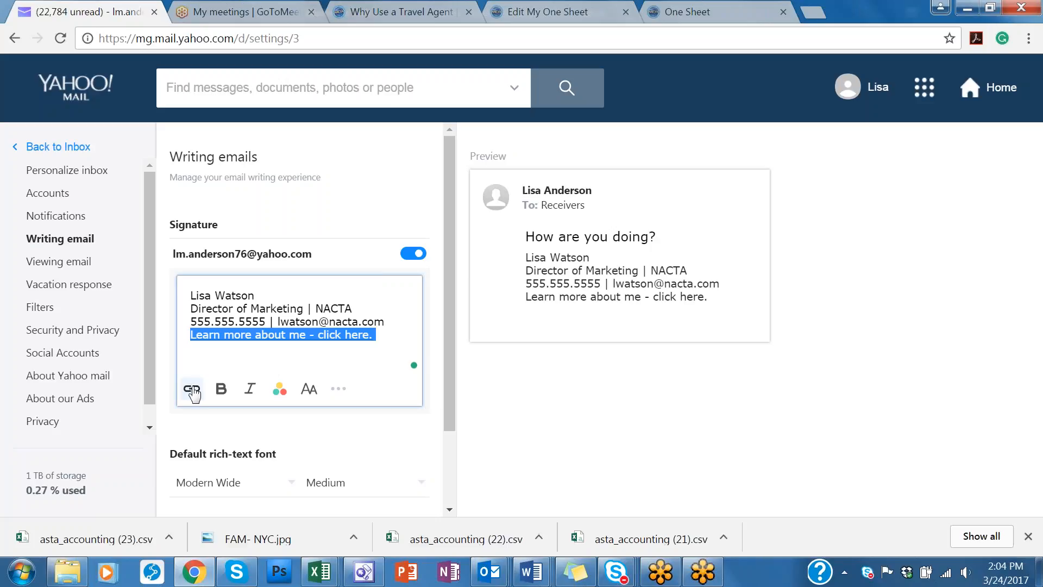
{"action": "left_click", "coordinate": [191, 389]}
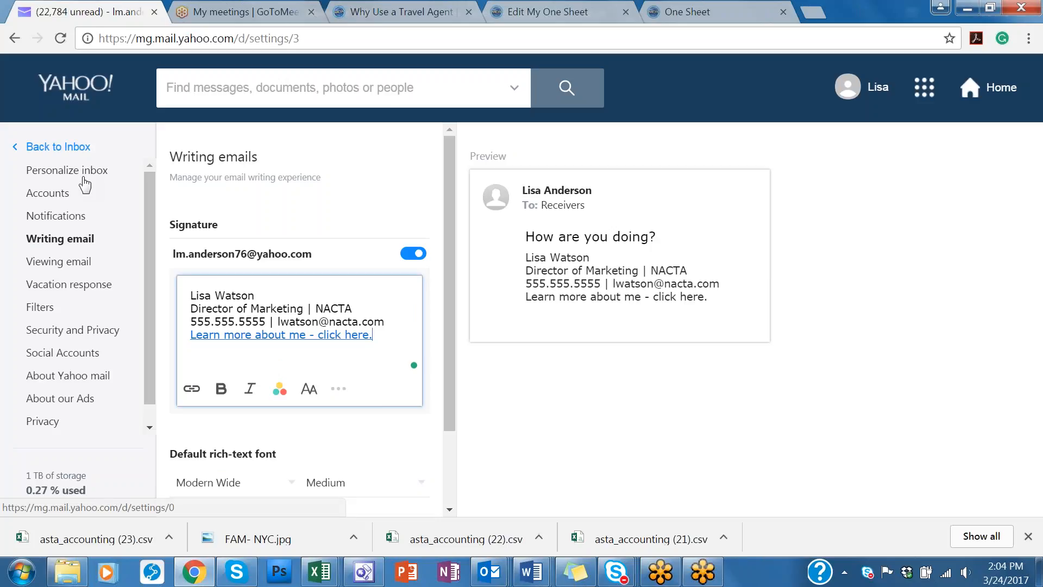
Compose a new message and follow its signature link to confirm it opens the One Sheet
{"action": "left_click", "coordinate": [59, 147]}
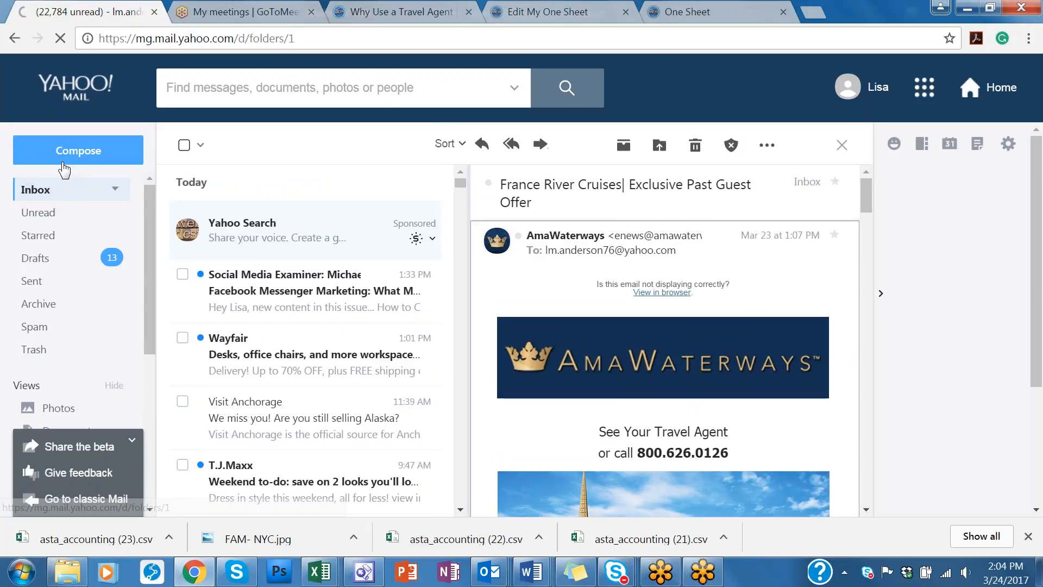
{"action": "left_click", "coordinate": [78, 149]}
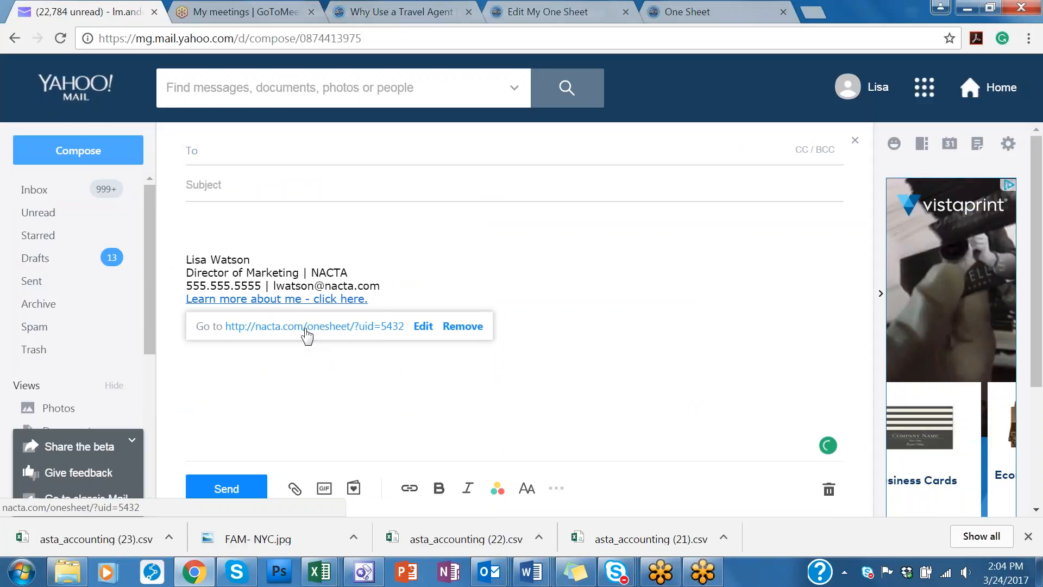
{"action": "left_click", "coordinate": [313, 326]}
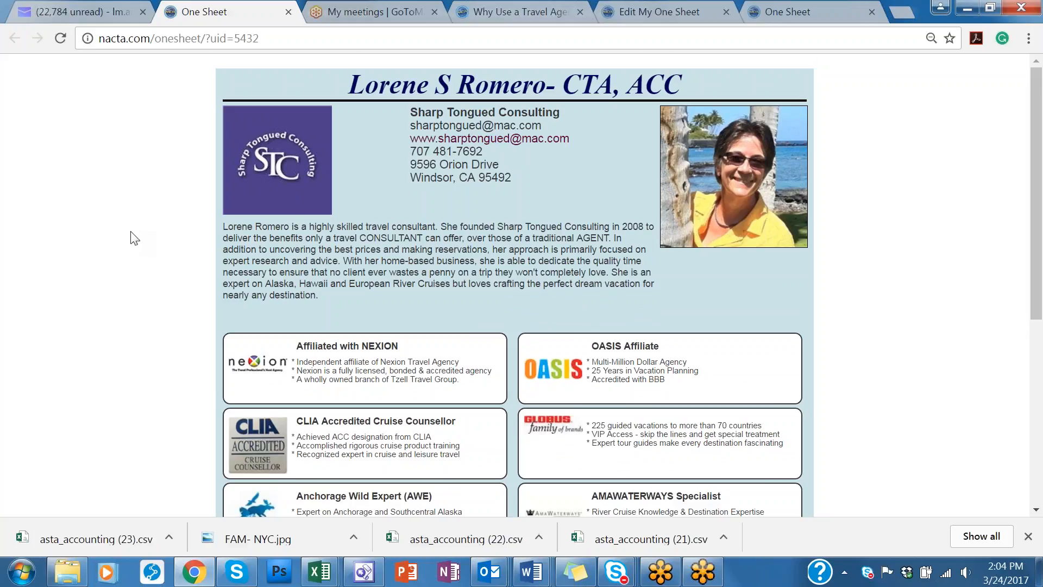
Review the opened One Sheet, then switch to the findatravelconsultant.com site
{"action": "scroll", "scroll_direction": "down", "scroll_amount": 3}
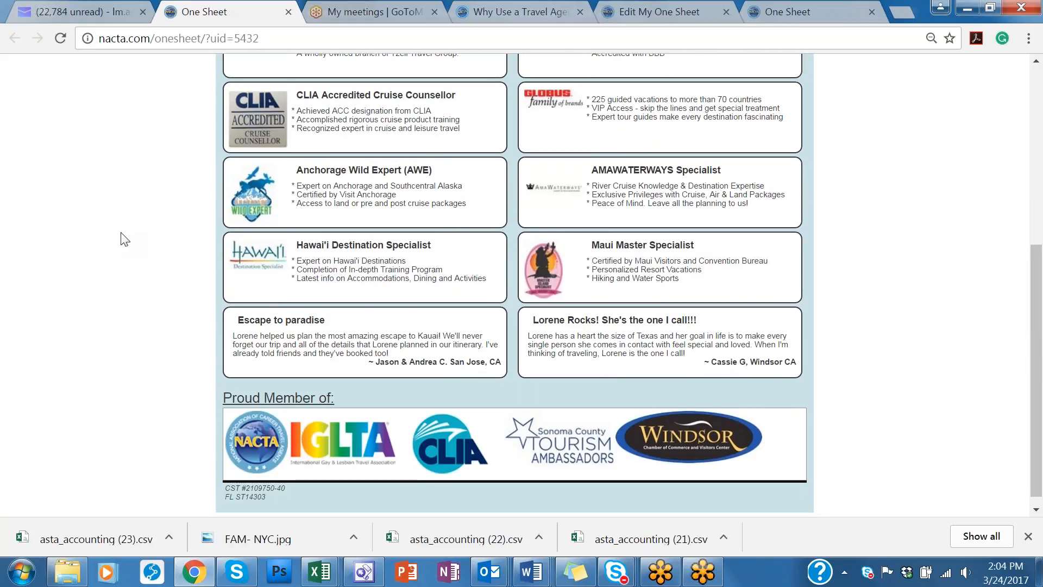
{"action": "scroll", "scroll_direction": "up", "scroll_amount": 3}
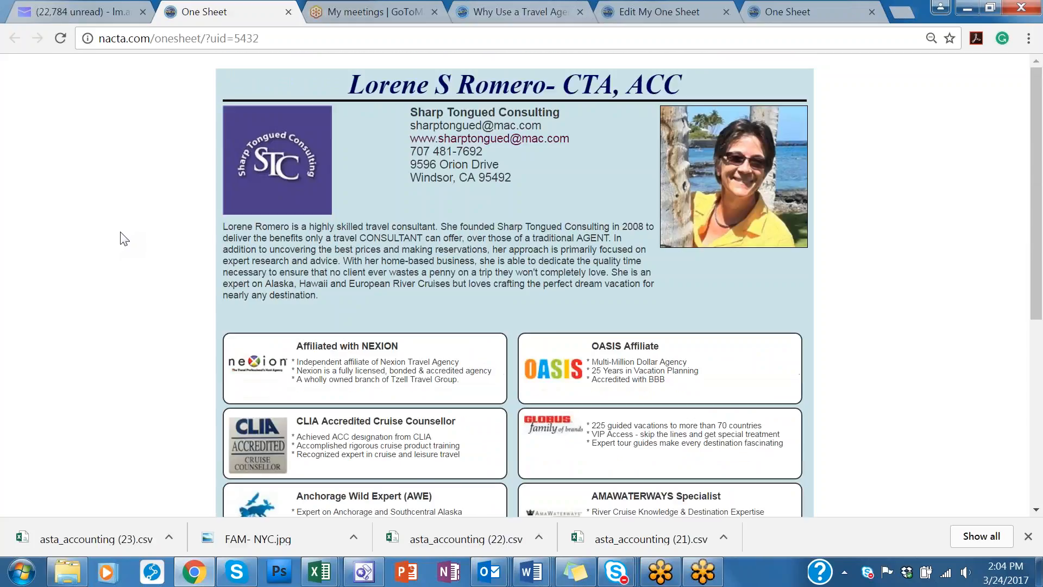
{"action": "mouse_move", "coordinate": [302, 212]}
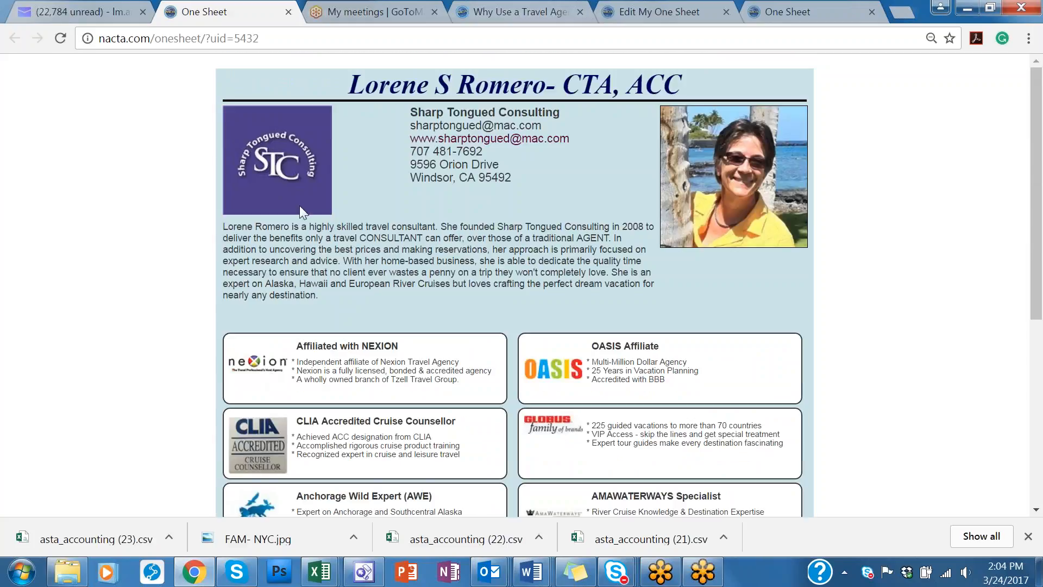
{"action": "mouse_move", "coordinate": [97, 295]}
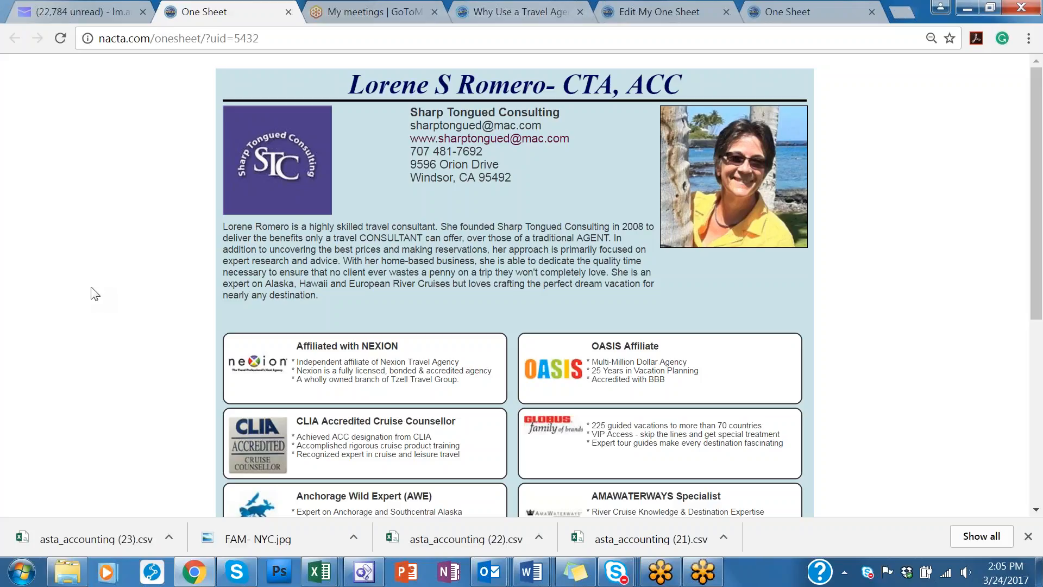
{"action": "left_click", "coordinate": [521, 12]}
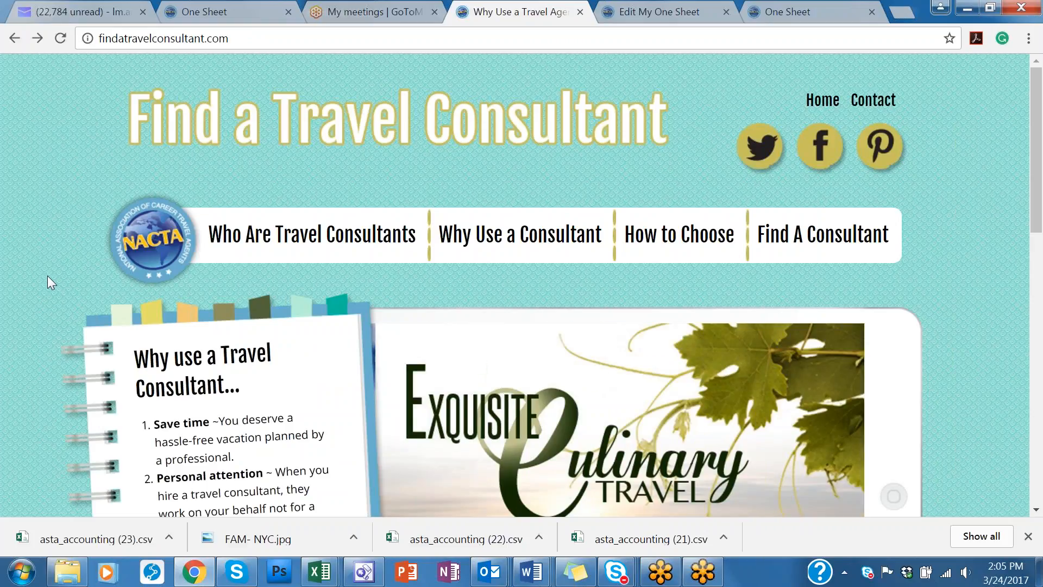
{"action": "mouse_move", "coordinate": [837, 243]}
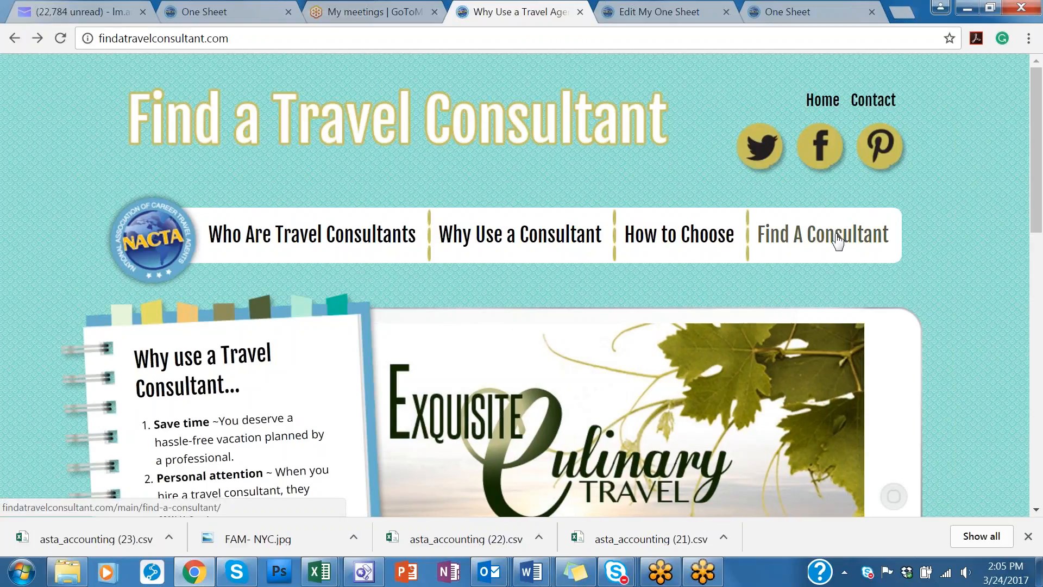
Search the Find A Consultant directory by last name "romero", listing Sharp Tongued Consulting in Windsor, CA
{"action": "left_click", "coordinate": [822, 234]}
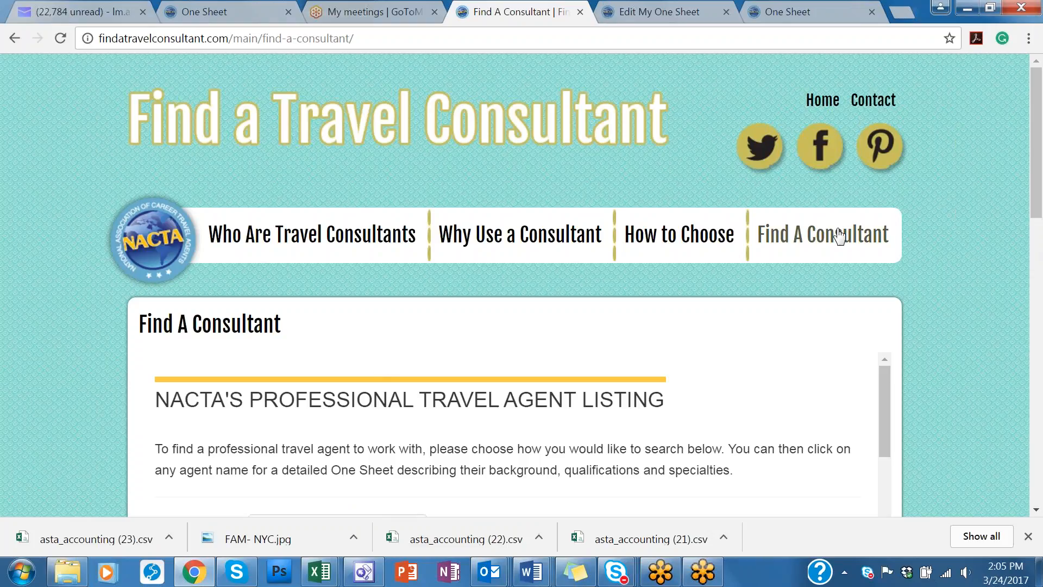
{"action": "scroll", "scroll_direction": "down", "scroll_amount": 3}
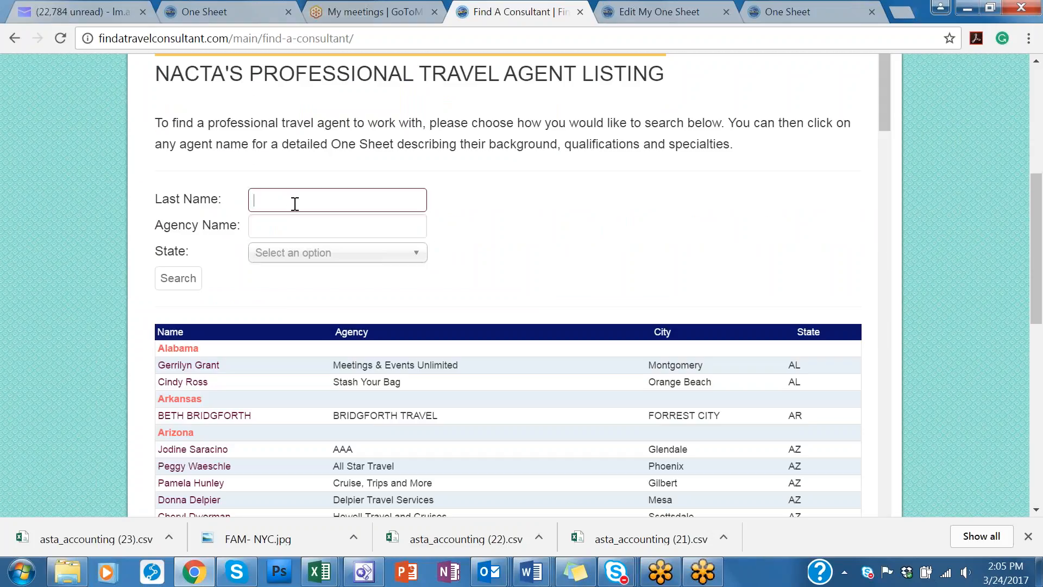
{"action": "type", "text": "romero"}
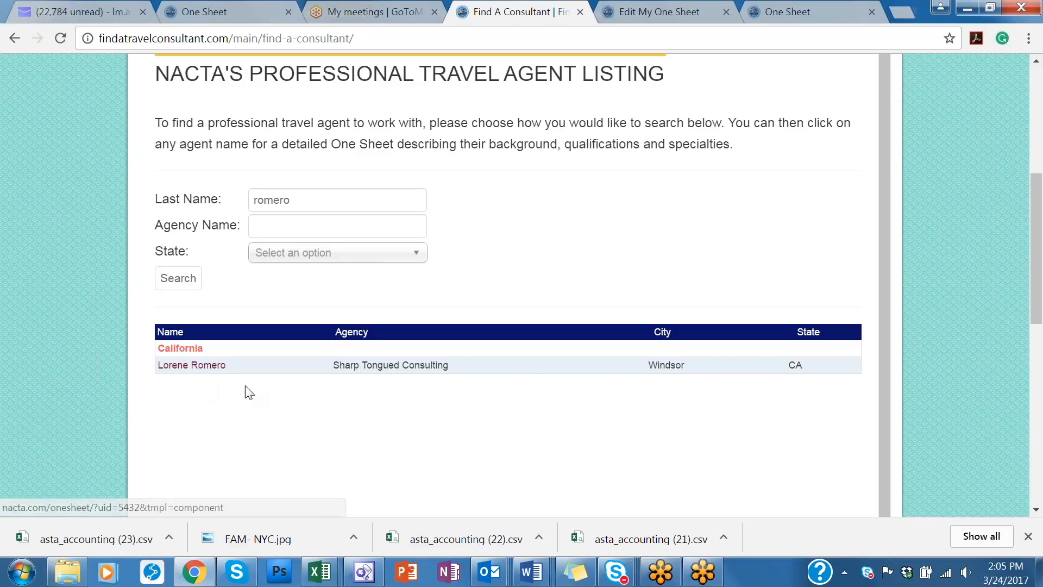
{"action": "left_click", "coordinate": [191, 365]}
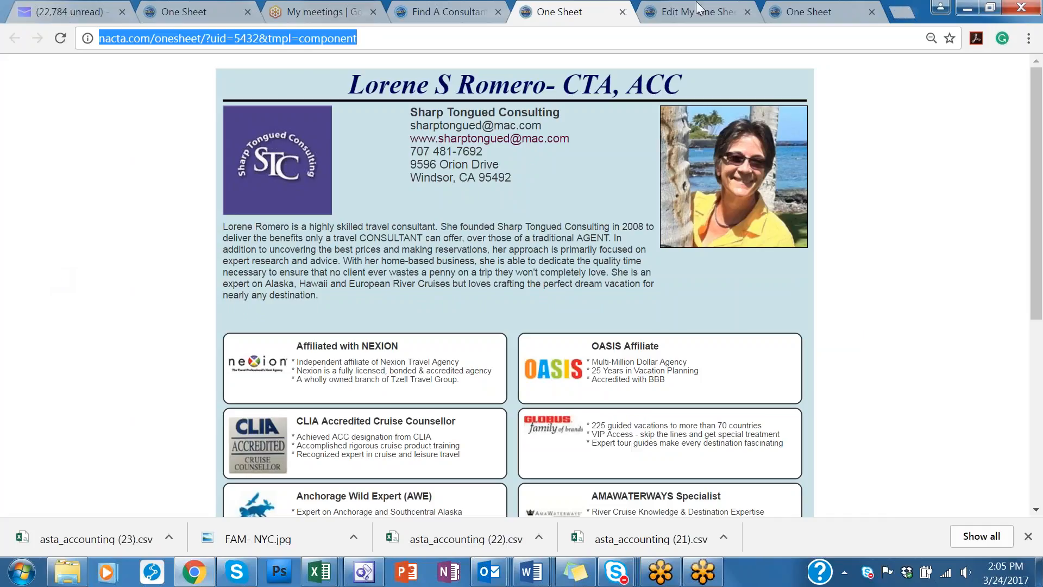
{"action": "mouse_move", "coordinate": [557, 213]}
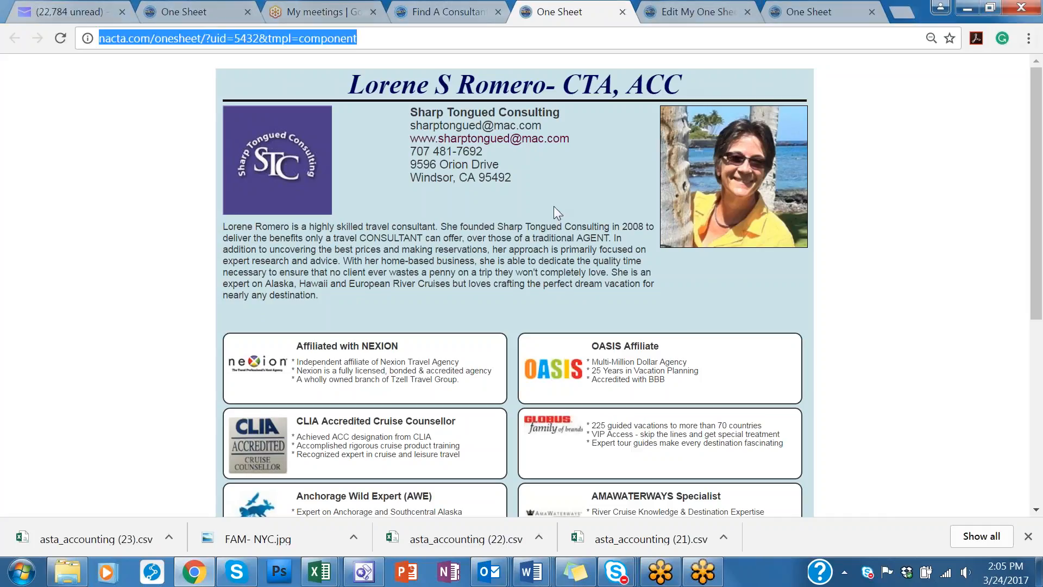